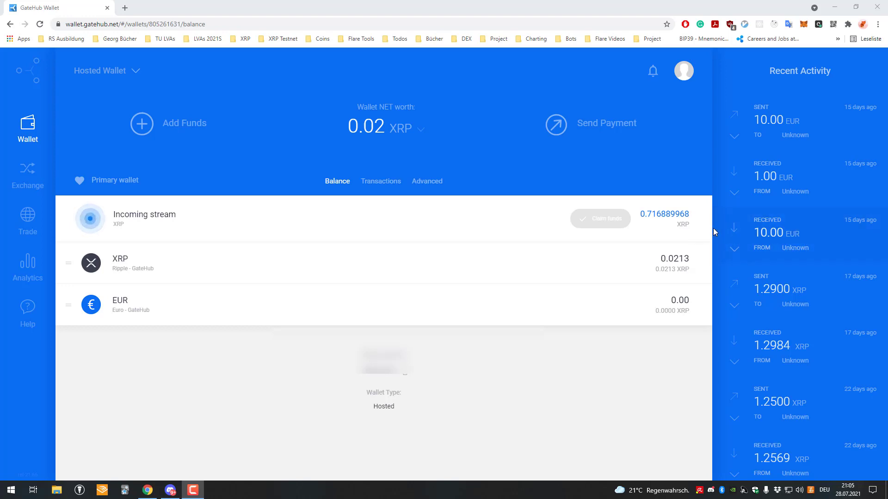
{"action": "mouse_move", "coordinate": [599, 219]}
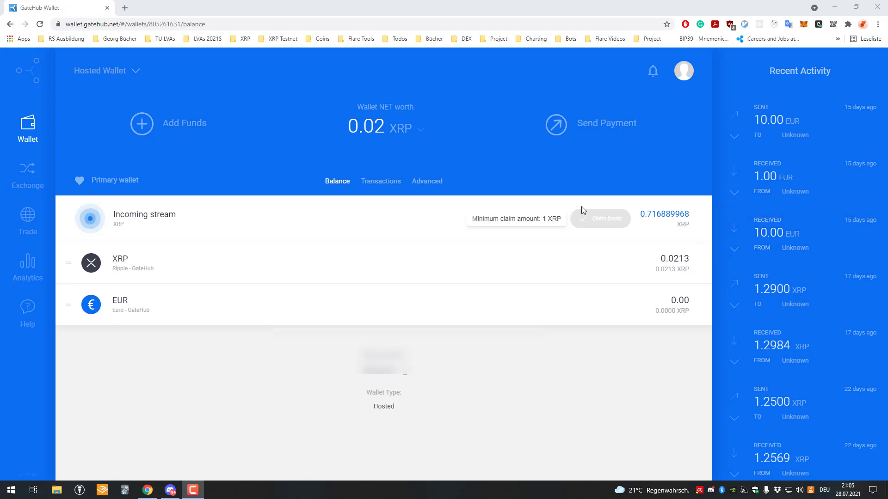
{"action": "mouse_move", "coordinate": [67, 123]}
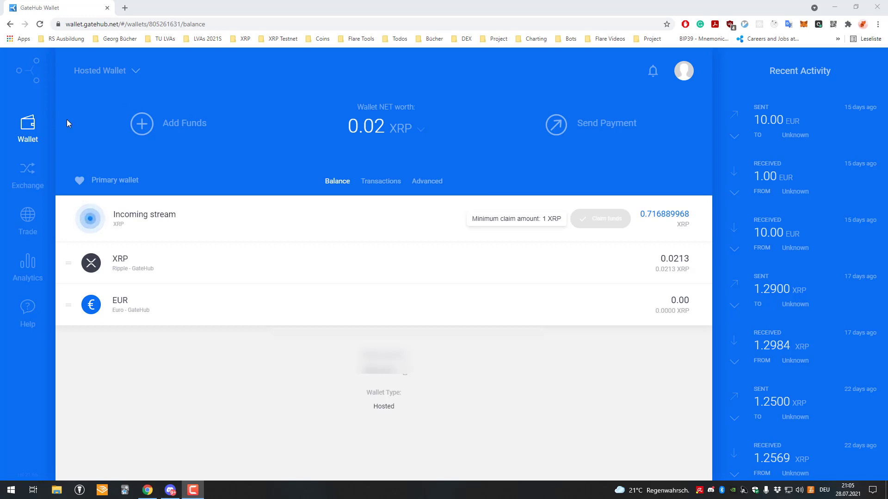
{"action": "mouse_move", "coordinate": [509, 130]}
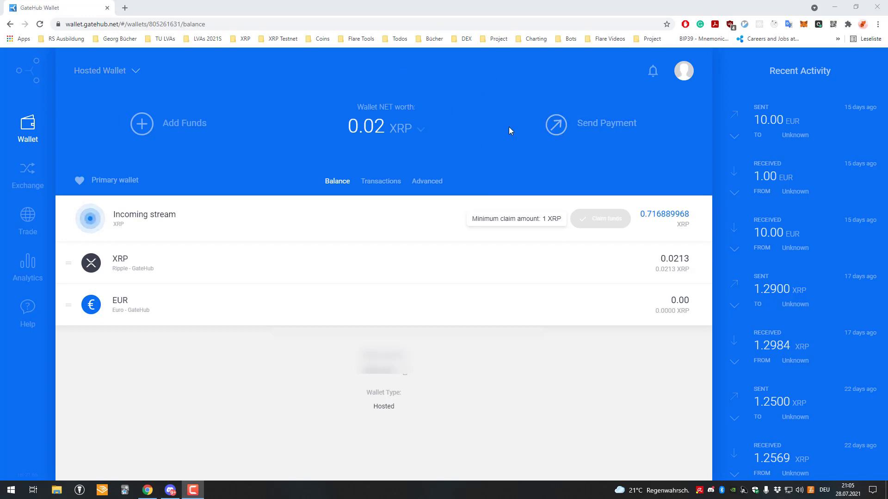
{"action": "mouse_move", "coordinate": [682, 128]}
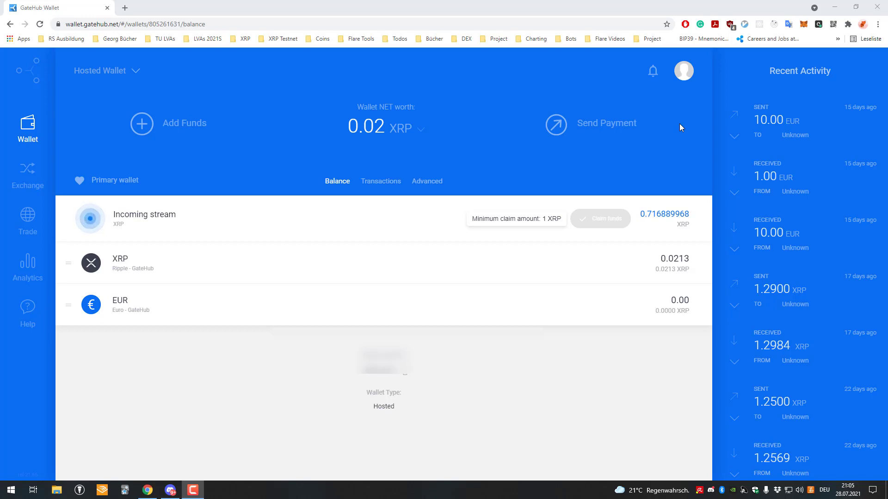
{"action": "mouse_move", "coordinate": [592, 113]}
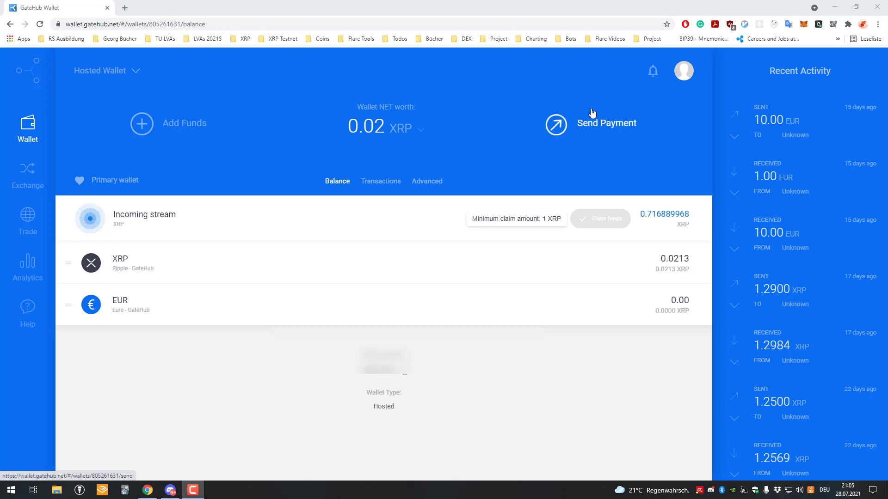
{"action": "mouse_move", "coordinate": [581, 90]}
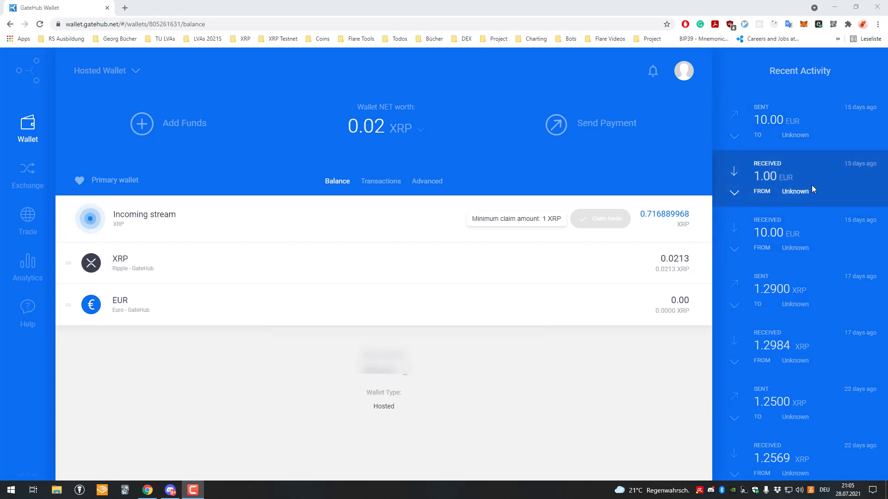
{"action": "mouse_move", "coordinate": [141, 123]}
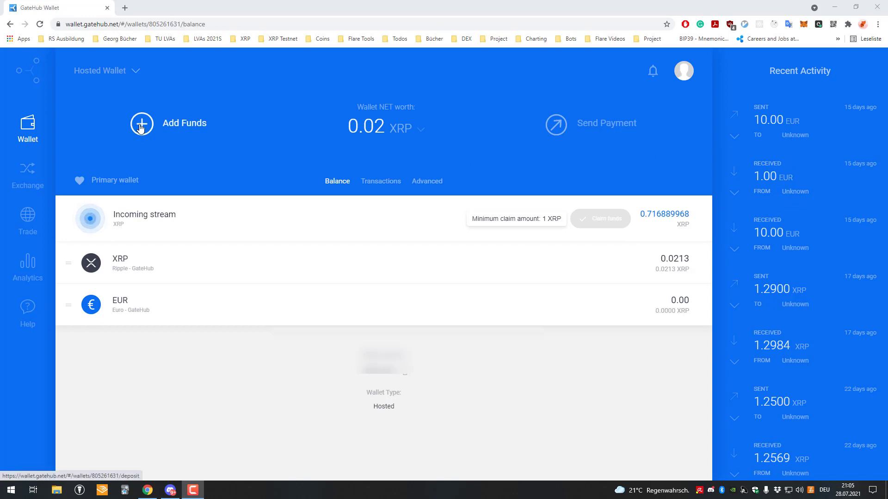
{"action": "mouse_move", "coordinate": [542, 138]}
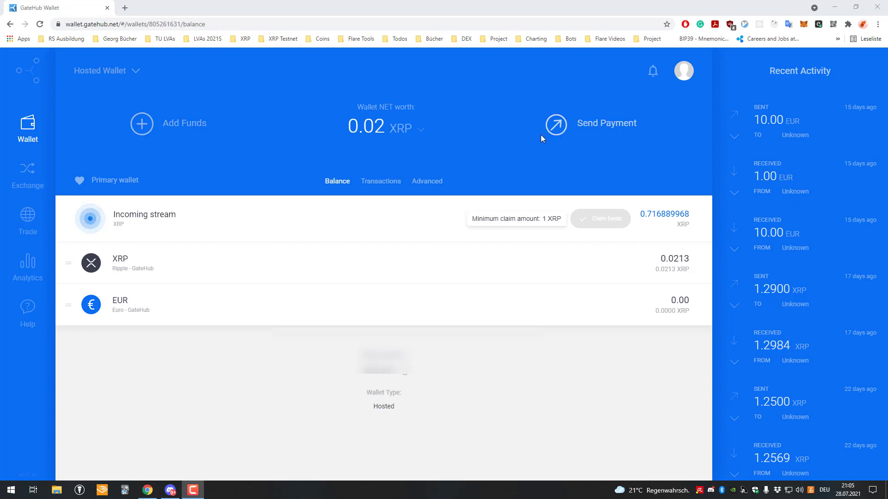
{"action": "mouse_move", "coordinate": [298, 146]}
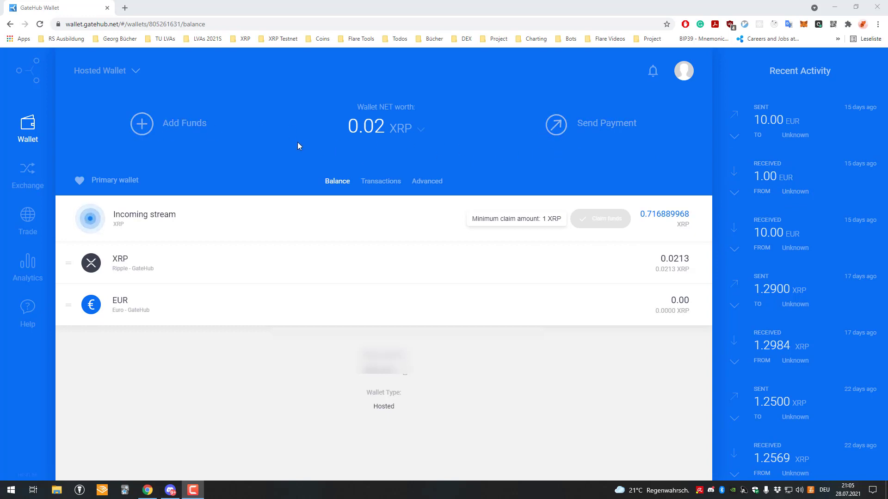
{"action": "mouse_move", "coordinate": [130, 53]}
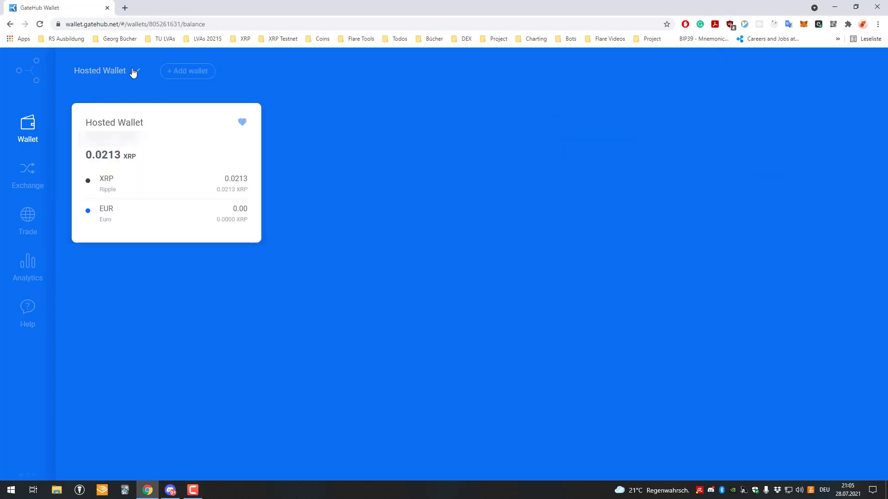
{"action": "mouse_move", "coordinate": [188, 71]}
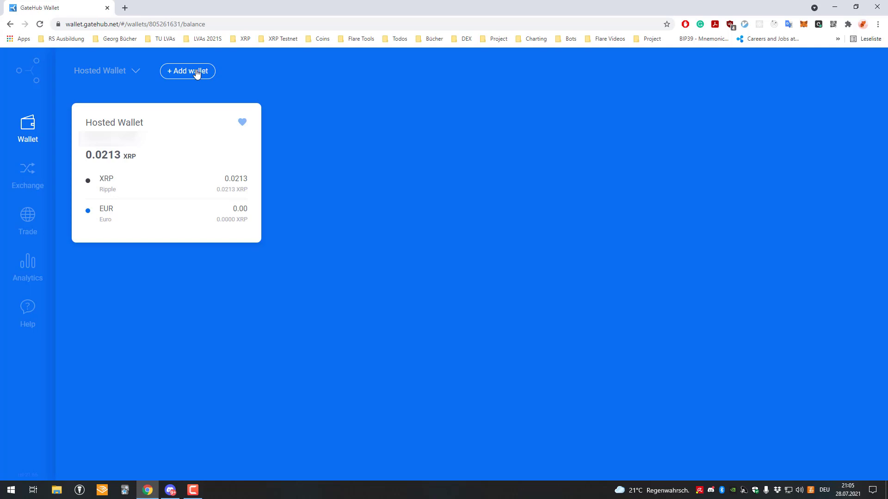
Step: Start adding another wallet so the hosted, XRP Ledger and import choices show
{"action": "left_click", "coordinate": [187, 71]}
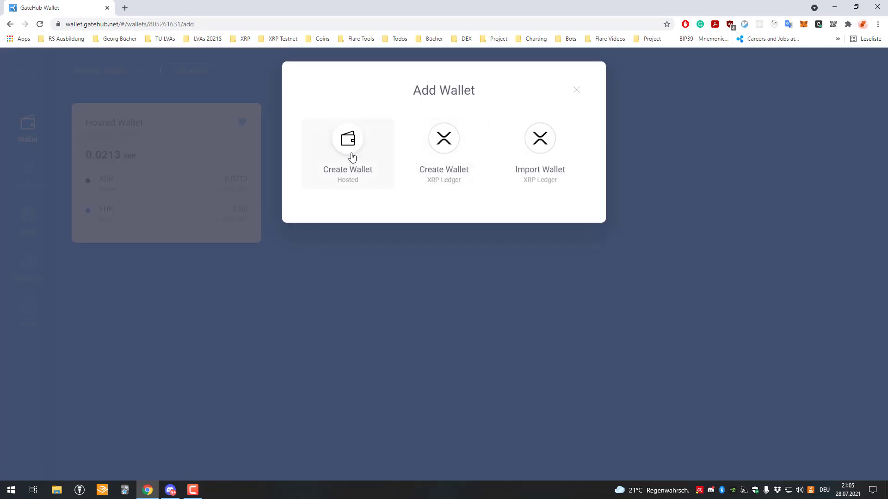
{"action": "mouse_move", "coordinate": [352, 180]}
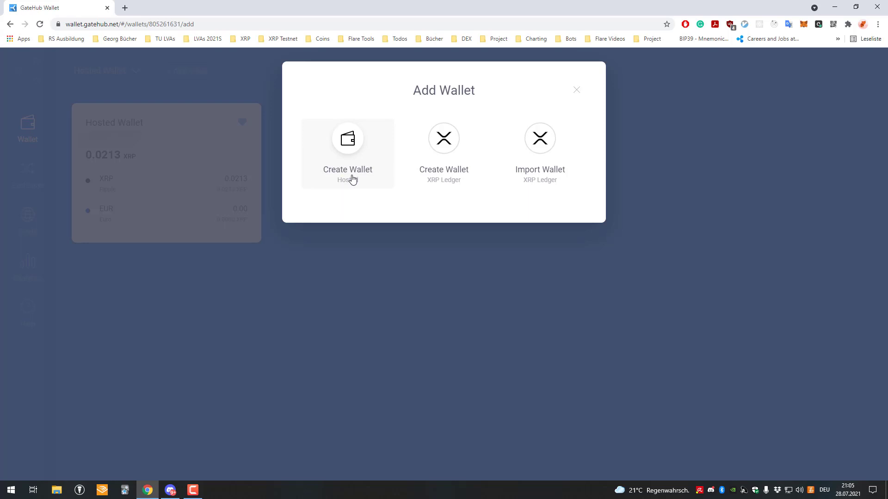
{"action": "mouse_move", "coordinate": [447, 111]}
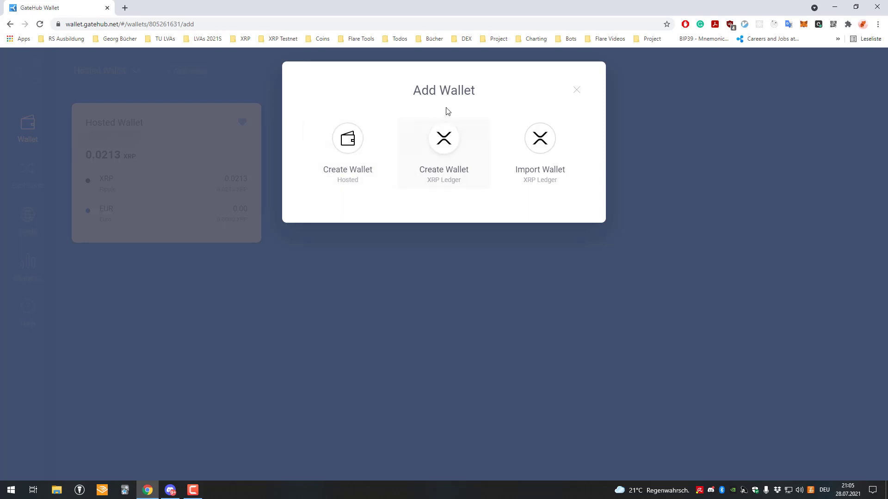
{"action": "mouse_move", "coordinate": [444, 186]}
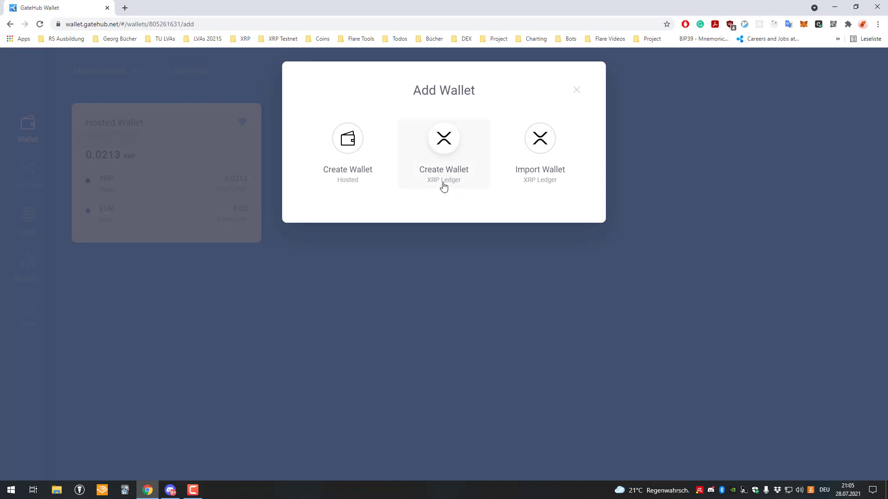
{"action": "mouse_move", "coordinate": [458, 184]}
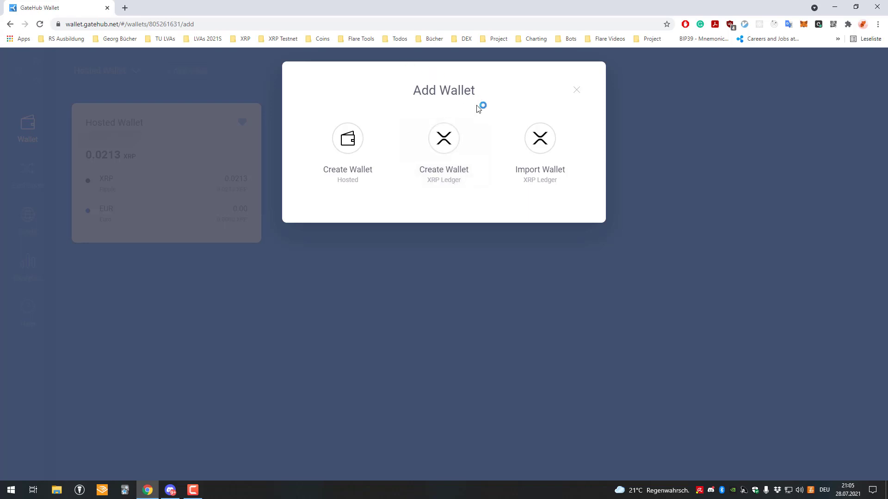
{"action": "mouse_move", "coordinate": [544, 155]}
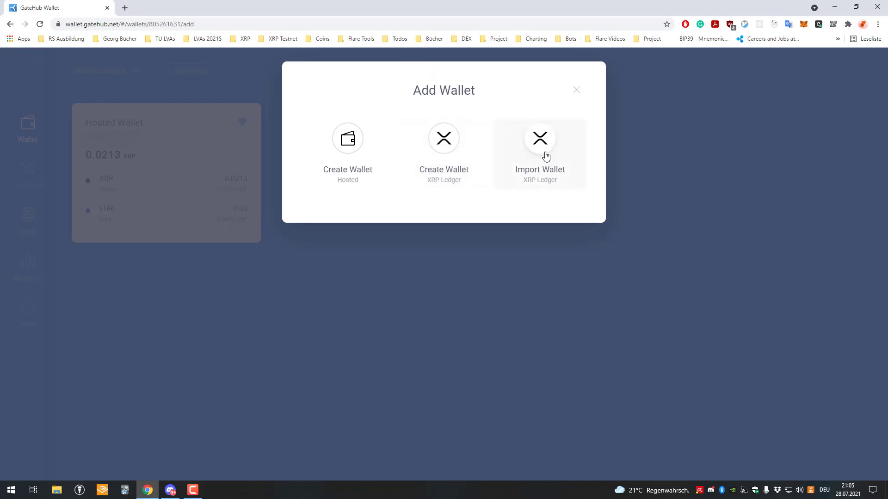
{"action": "left_click", "coordinate": [539, 152]}
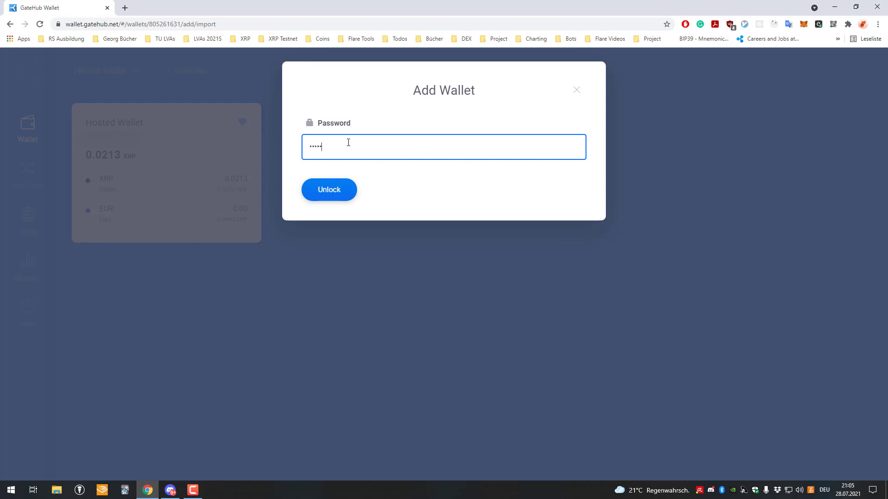
{"action": "key", "text": "backspace"}
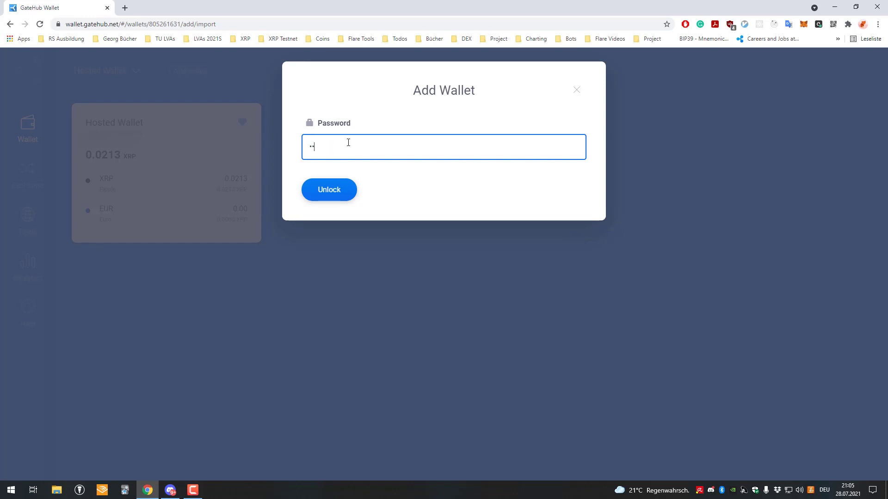
{"action": "left_click", "coordinate": [328, 189]}
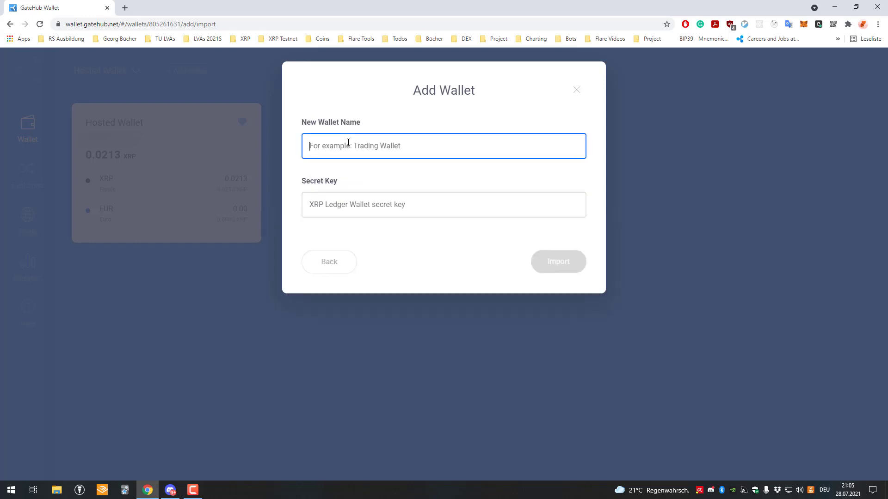
{"action": "left_click", "coordinate": [443, 204]}
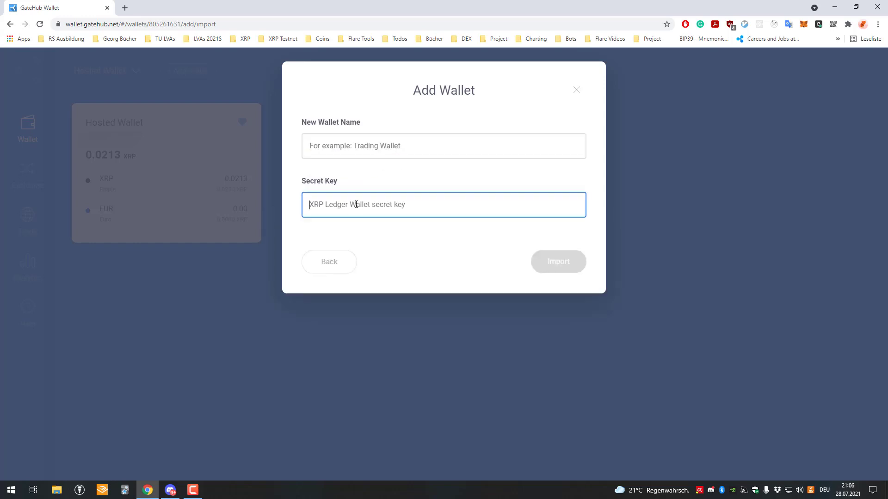
{"action": "mouse_move", "coordinate": [361, 205]}
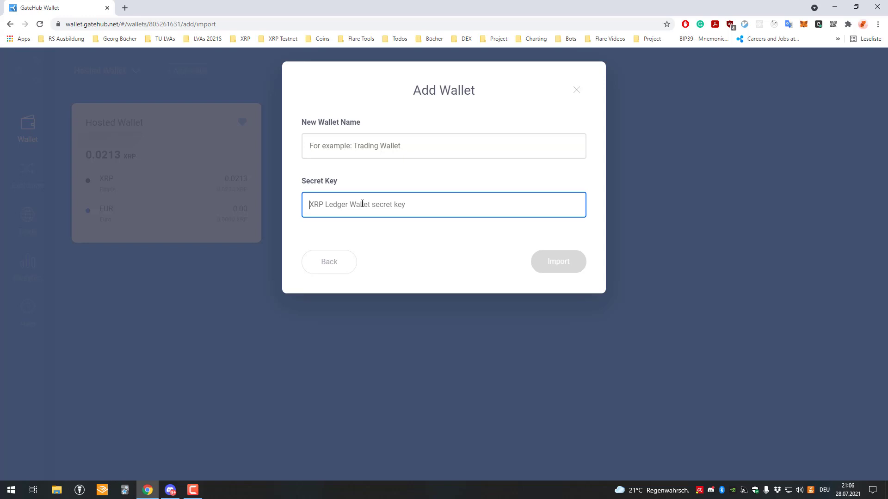
{"action": "mouse_move", "coordinate": [374, 219]}
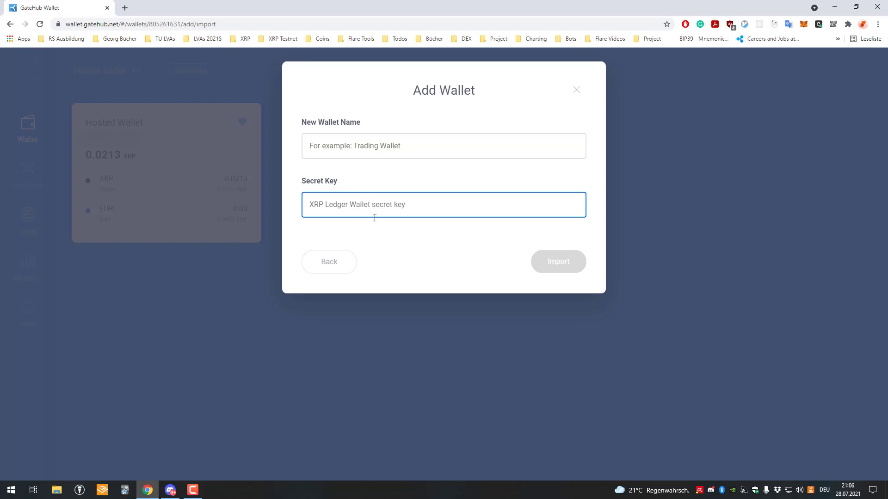
{"action": "left_click", "coordinate": [328, 261]}
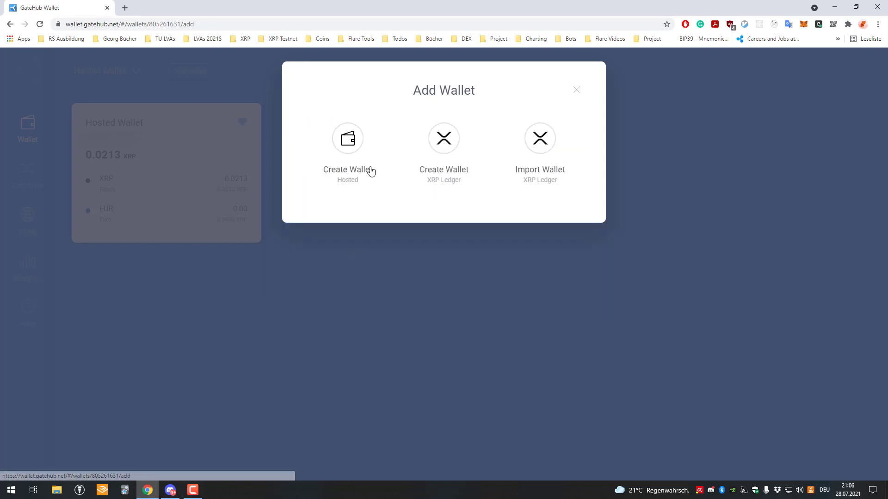
Step: Create a new XRP Ledger wallet named 'Test' and return to the hosted wallet balance
{"action": "left_click", "coordinate": [443, 138]}
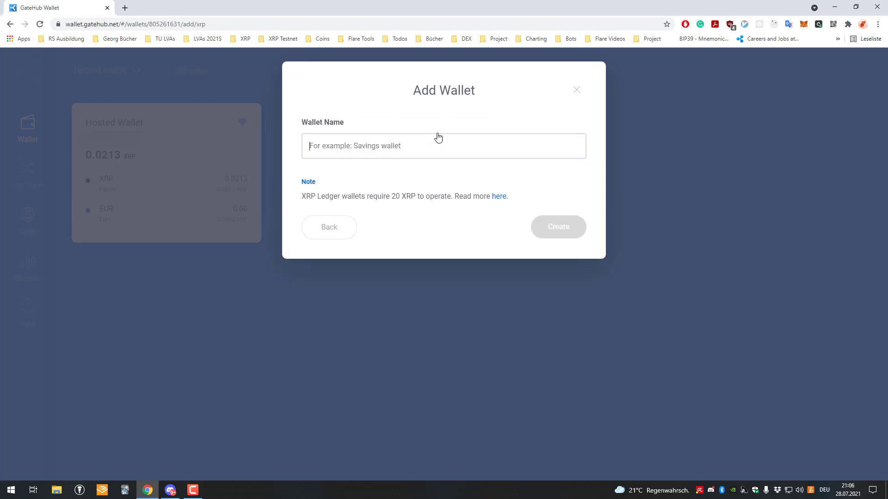
{"action": "type", "text": "Test"}
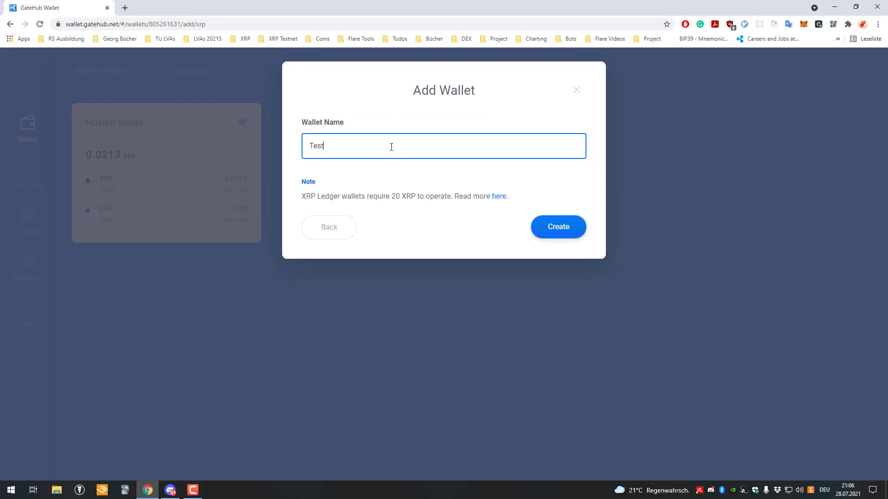
{"action": "left_click", "coordinate": [558, 227]}
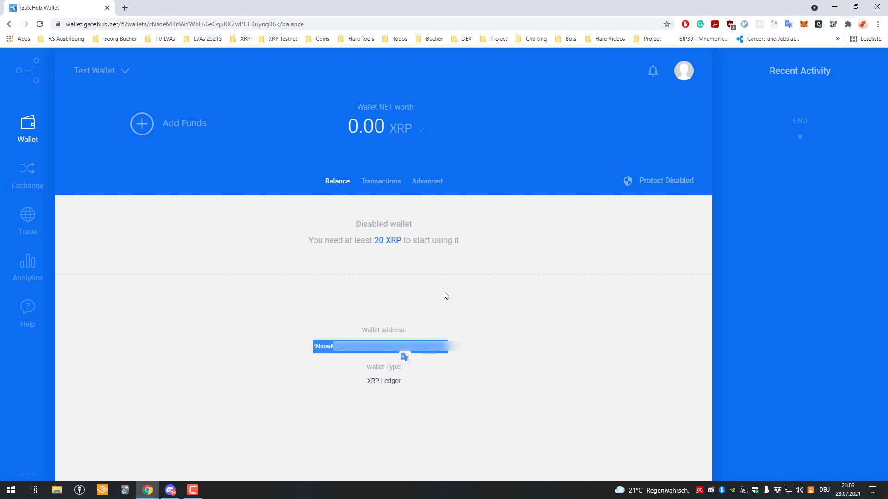
{"action": "mouse_move", "coordinate": [78, 142]}
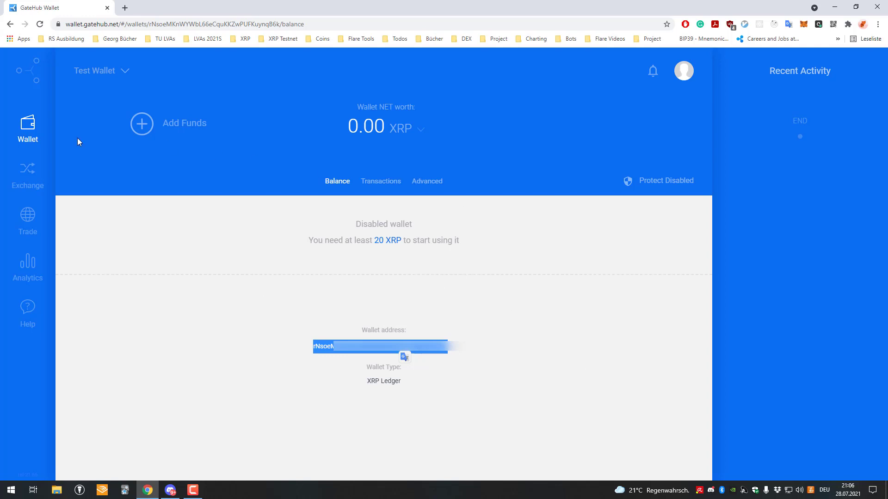
{"action": "left_click", "coordinate": [102, 71]}
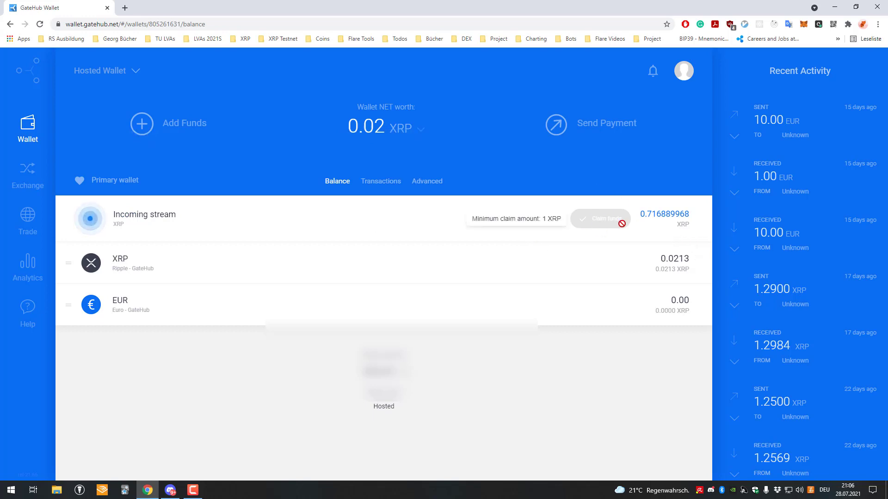
Step: Bring up the Add Funds list and browse deposit methods from EU Bank to Interledger
{"action": "scroll", "scroll_direction": "down", "scroll_amount": 3}
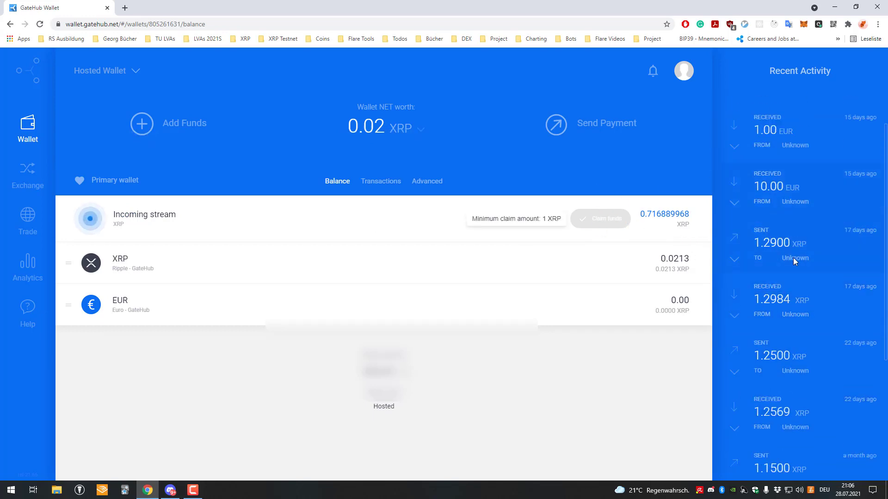
{"action": "scroll", "scroll_direction": "up", "scroll_amount": 3}
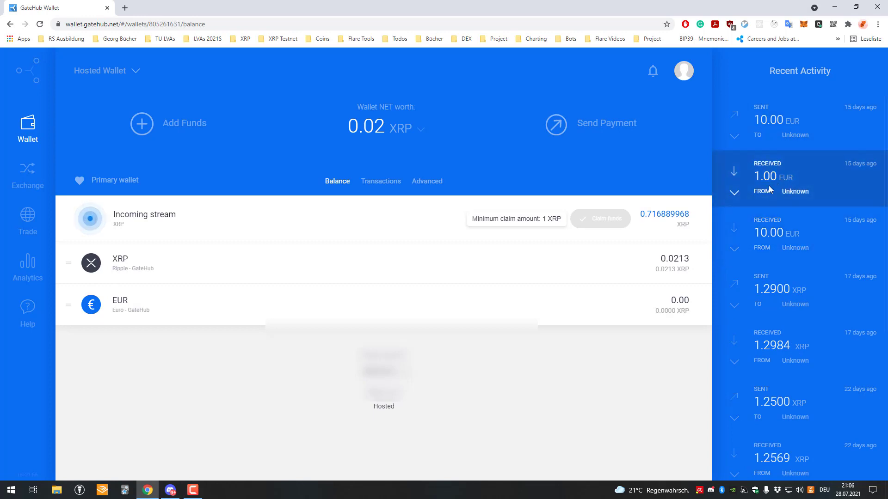
{"action": "left_click", "coordinate": [142, 123]}
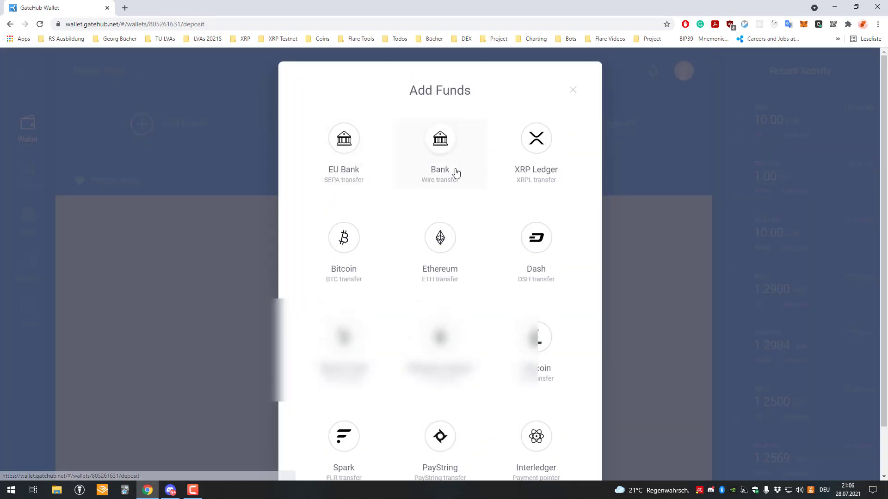
{"action": "scroll", "scroll_direction": "down", "scroll_amount": 3}
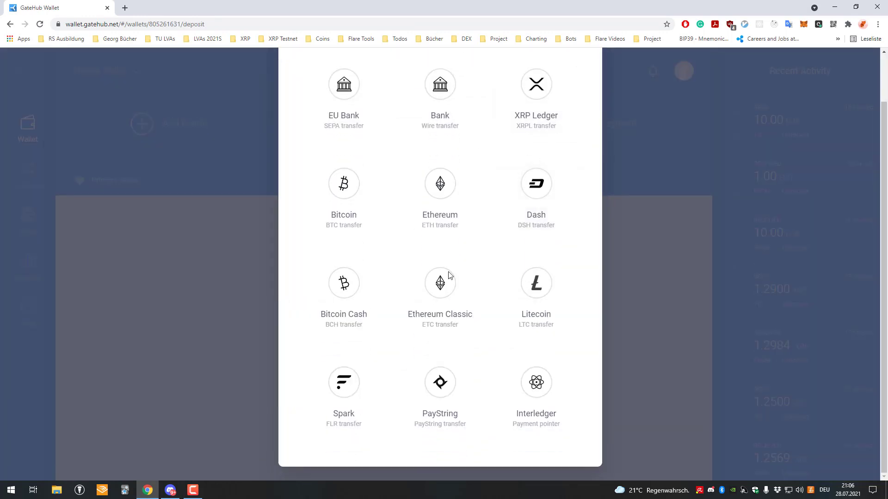
{"action": "mouse_move", "coordinate": [606, 150]}
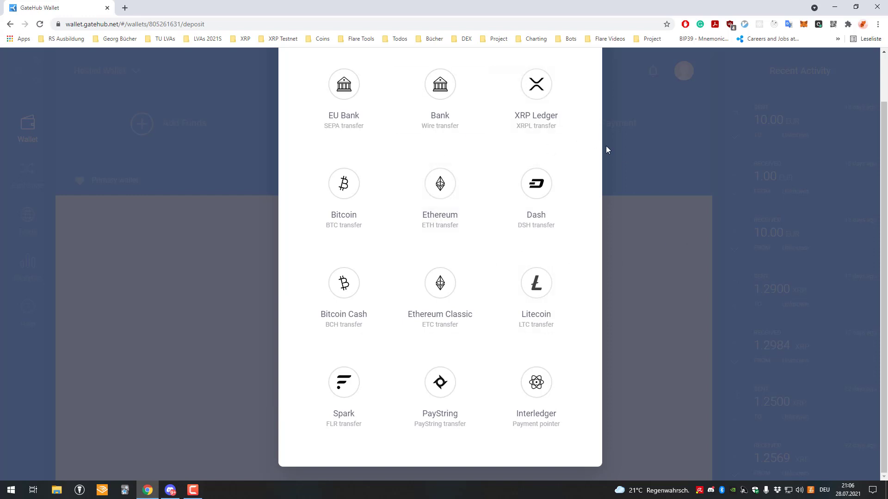
{"action": "mouse_move", "coordinate": [376, 61]}
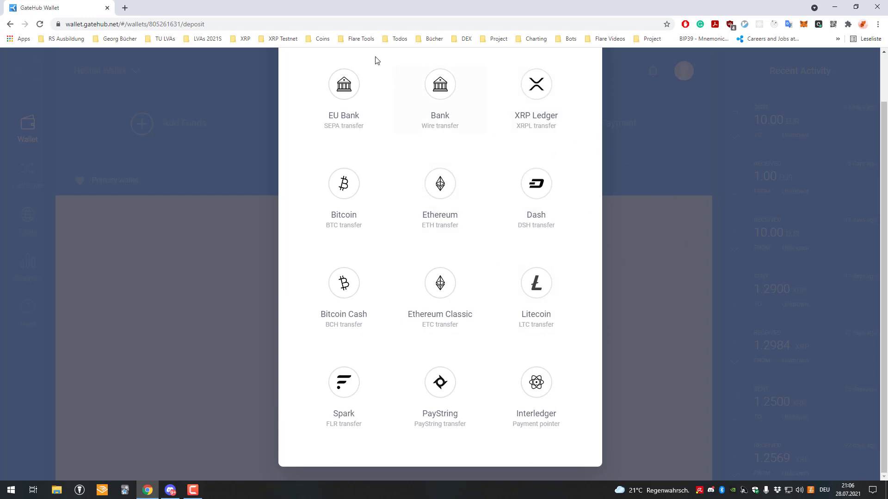
{"action": "mouse_move", "coordinate": [344, 183]}
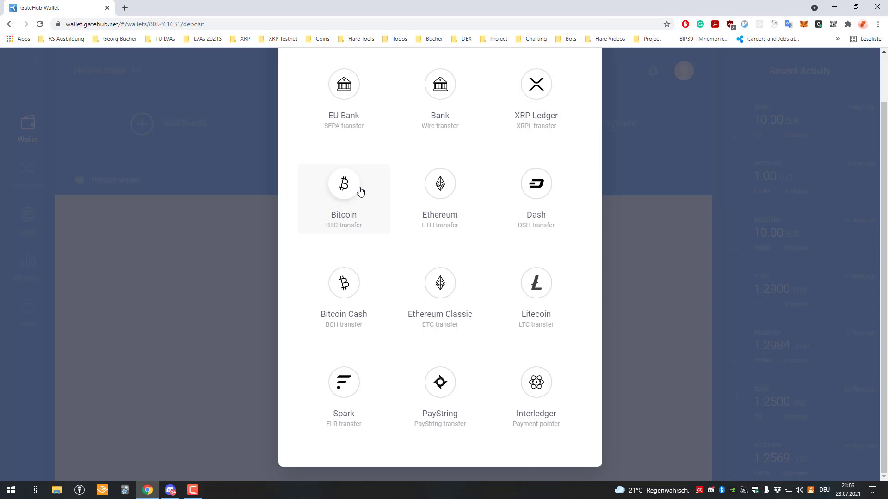
{"action": "mouse_move", "coordinate": [517, 198]}
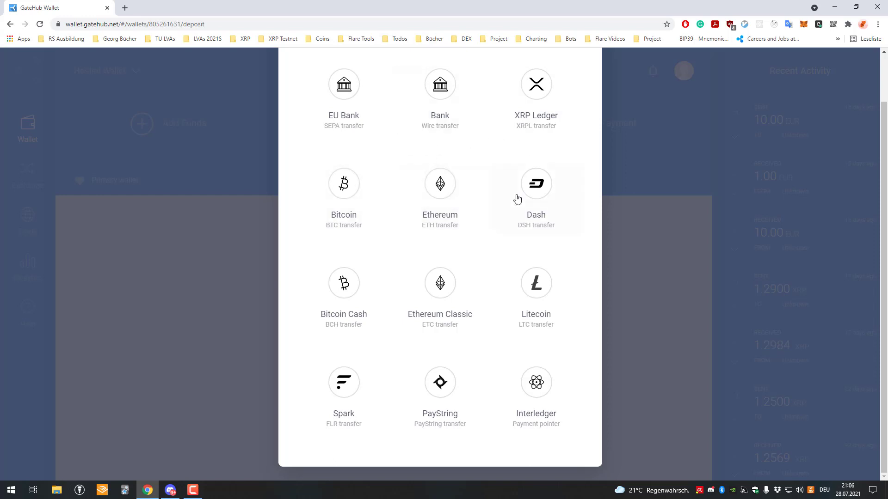
{"action": "mouse_move", "coordinate": [526, 189]}
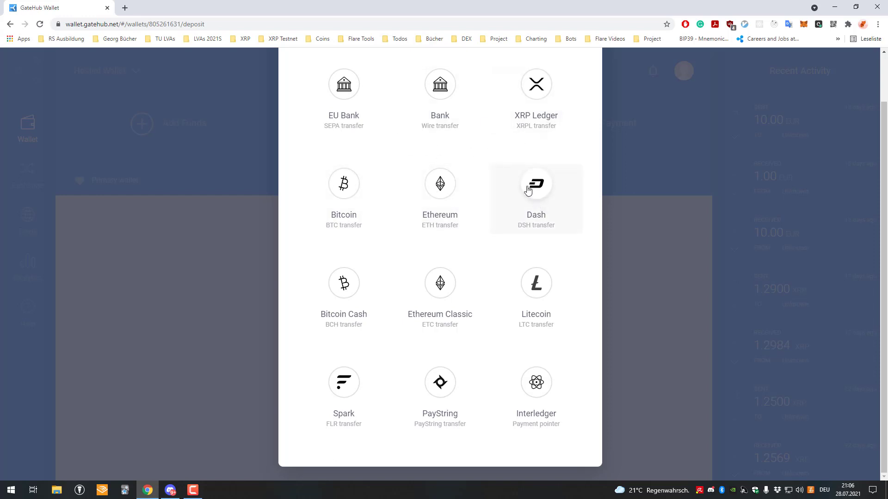
{"action": "mouse_move", "coordinate": [493, 268]}
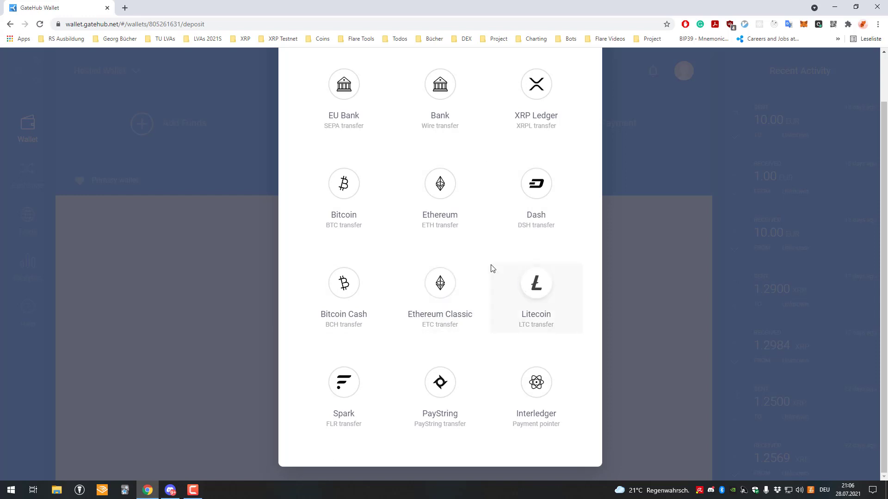
{"action": "scroll", "scroll_direction": "up", "scroll_amount": 3}
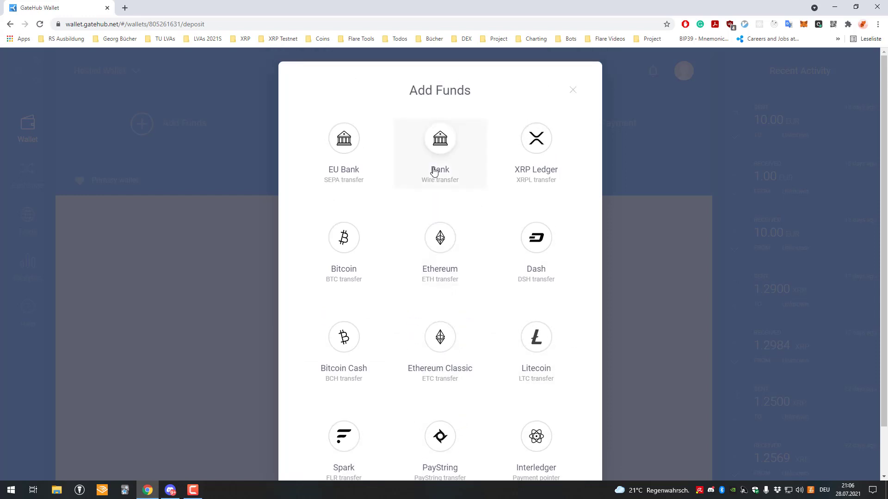
{"action": "scroll", "scroll_direction": "down", "scroll_amount": 3}
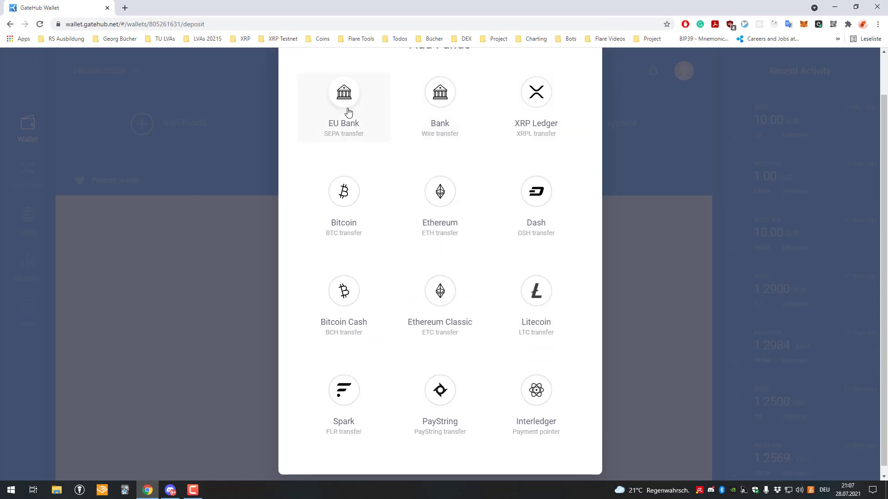
{"action": "mouse_move", "coordinate": [385, 121]}
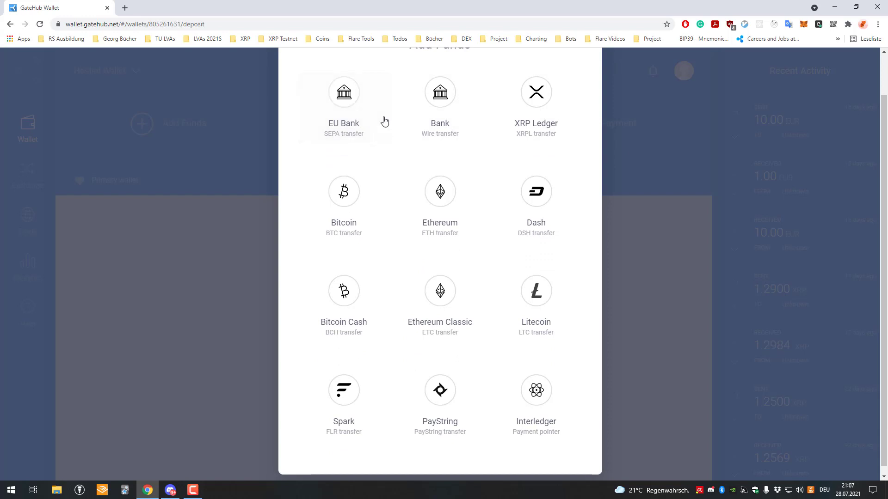
{"action": "scroll", "scroll_direction": "up", "scroll_amount": 3}
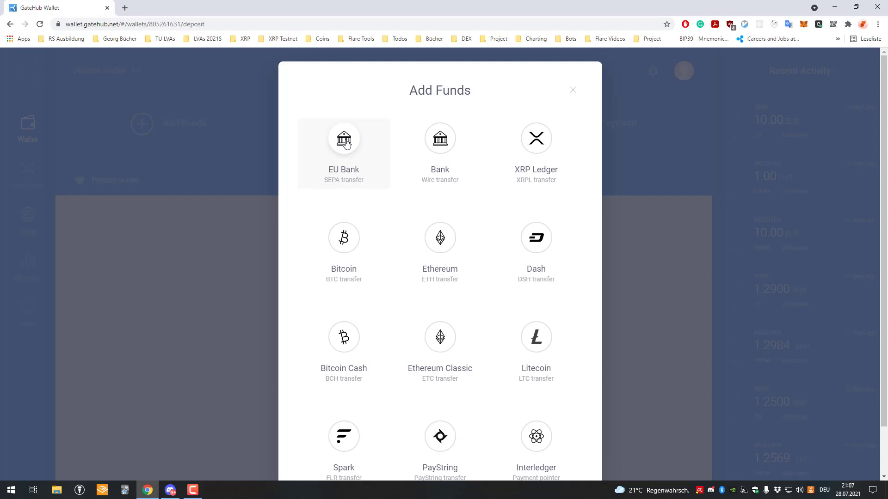
Step: View the EU Bank SEPA deposit instructions, dismiss them and go to the Exchange section
{"action": "left_click", "coordinate": [343, 152]}
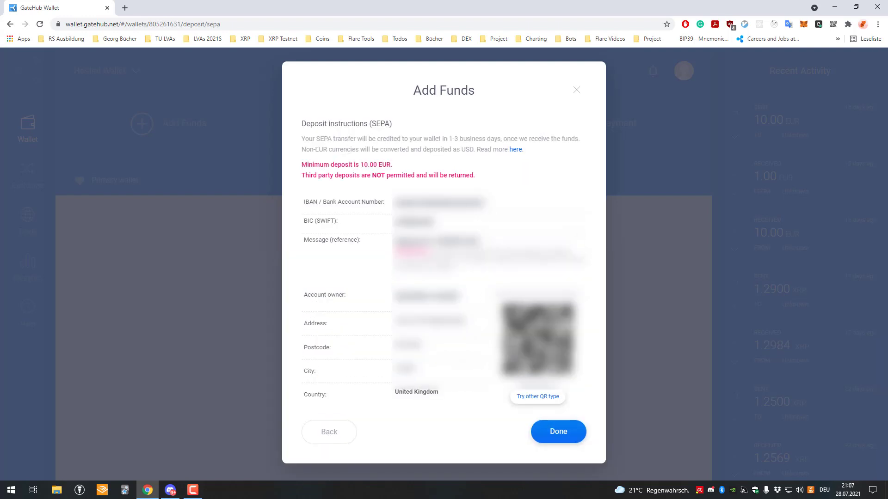
{"action": "mouse_move", "coordinate": [558, 402]}
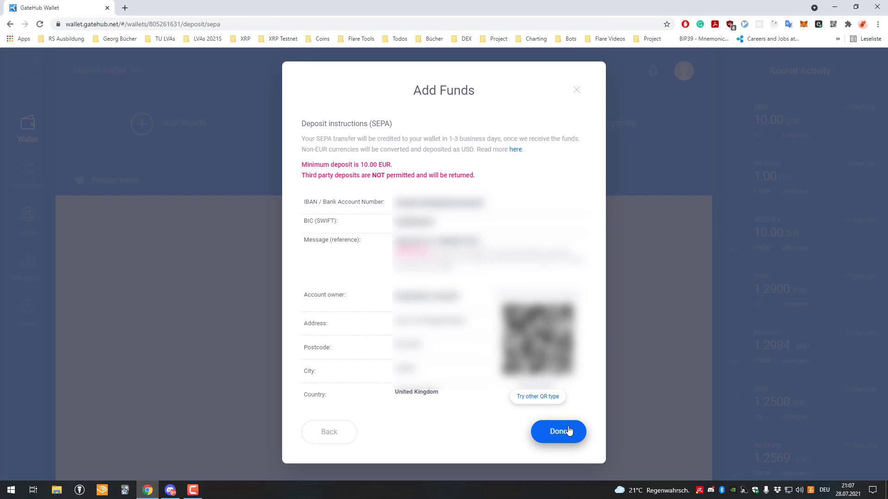
{"action": "mouse_move", "coordinate": [557, 432]}
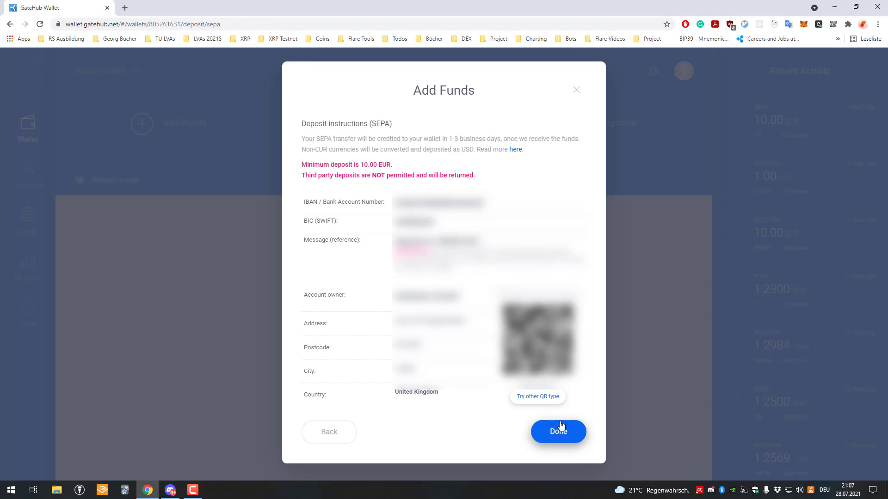
{"action": "left_click", "coordinate": [557, 431]}
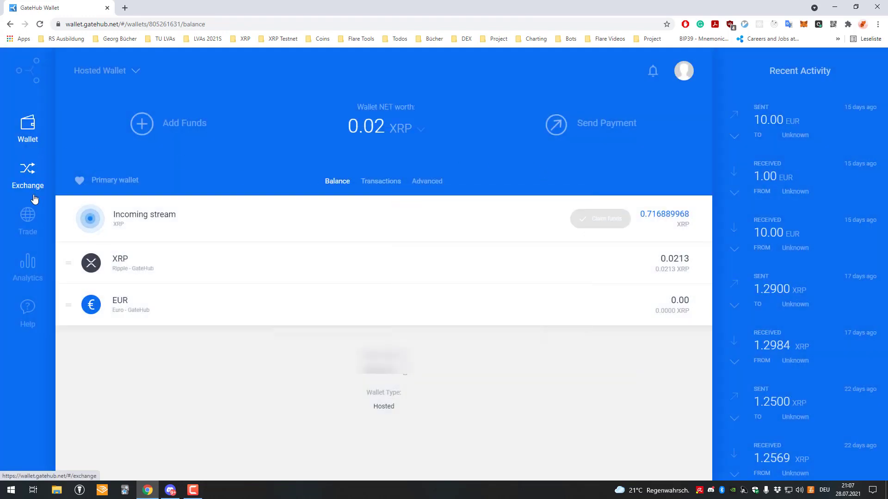
{"action": "left_click", "coordinate": [27, 177]}
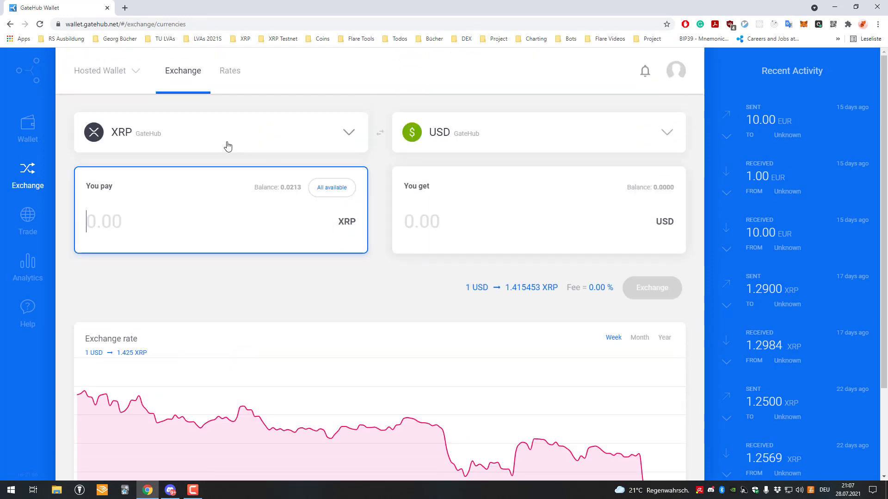
{"action": "mouse_move", "coordinate": [400, 129]}
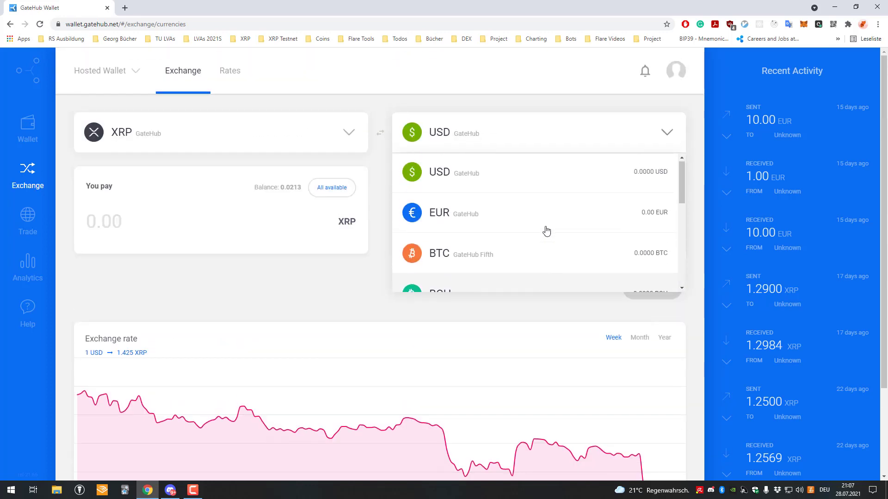
{"action": "mouse_move", "coordinate": [508, 198]}
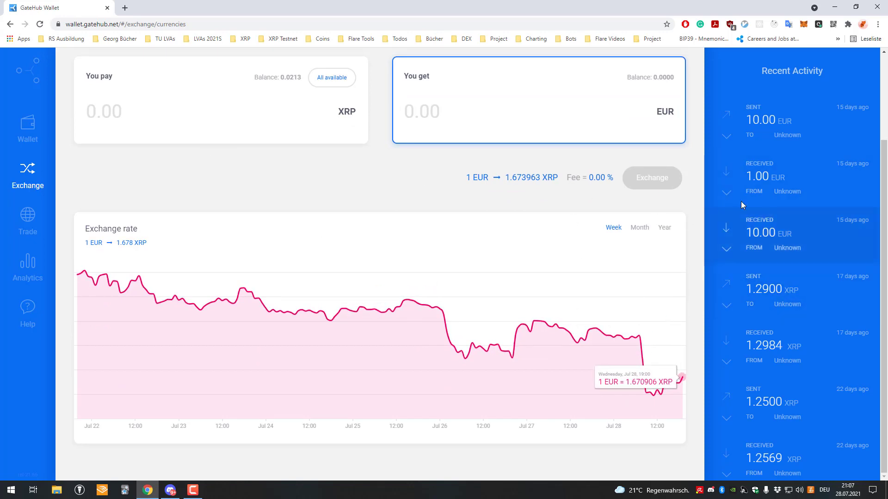
{"action": "mouse_move", "coordinate": [572, 203]}
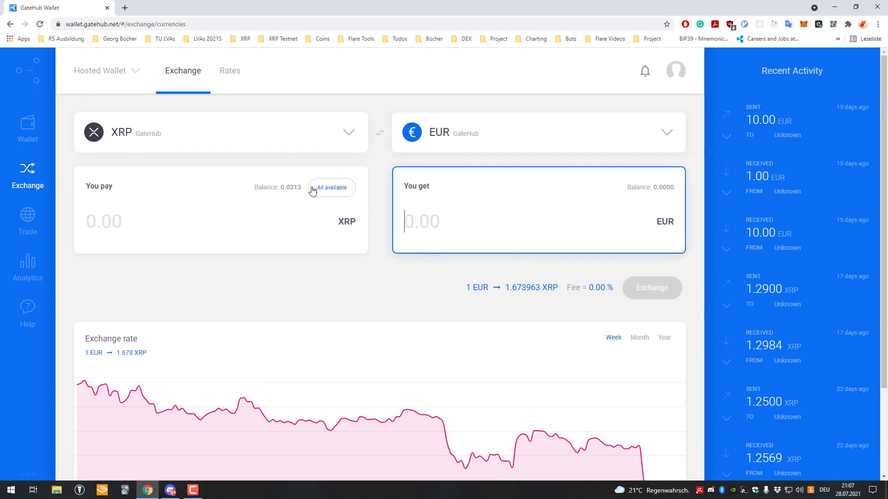
{"action": "mouse_move", "coordinate": [264, 119]}
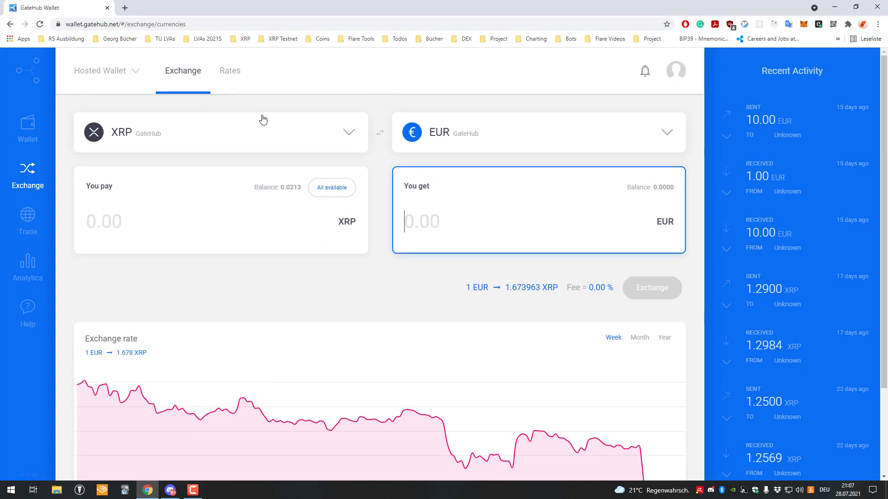
{"action": "mouse_move", "coordinate": [248, 65]}
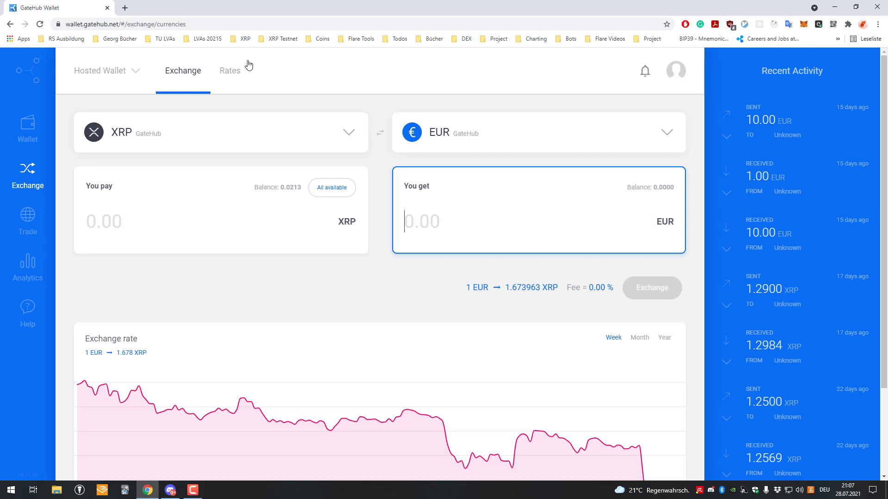
Step: Check the Rates list, show the BTC/EUR rate chart, then go to the Trade section
{"action": "left_click", "coordinate": [230, 70]}
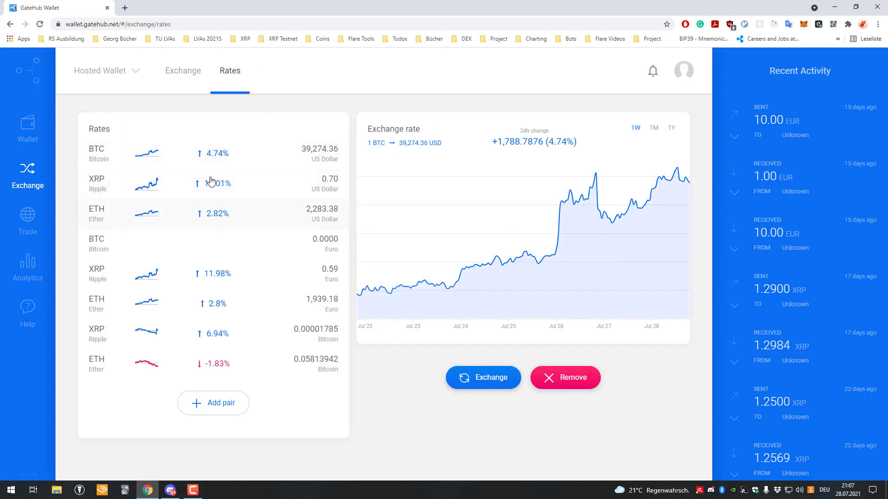
{"action": "left_click", "coordinate": [212, 243]}
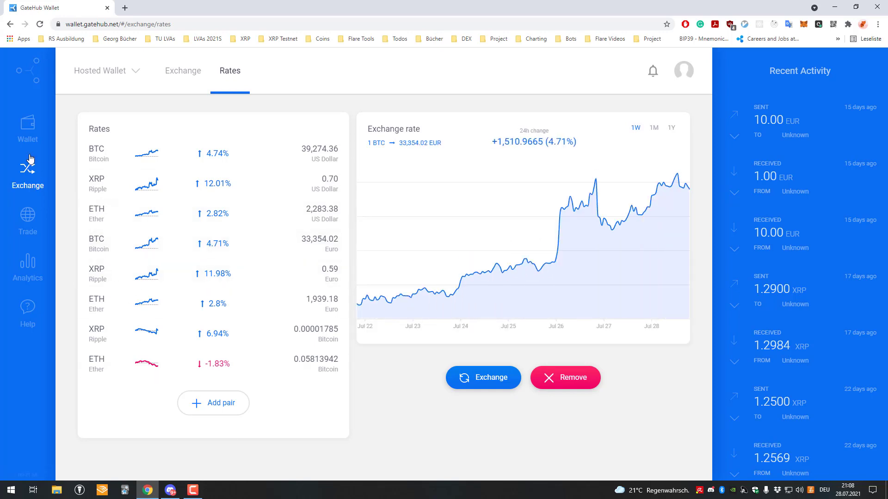
{"action": "left_click", "coordinate": [27, 221]}
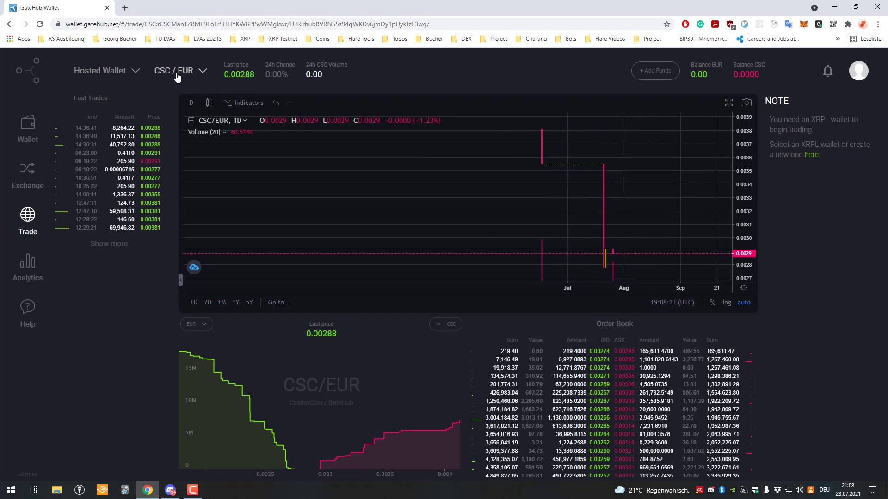
Step: Browse the trading pair list and show the Hosted Wallet and Test Wallet cards
{"action": "left_click", "coordinate": [178, 70]}
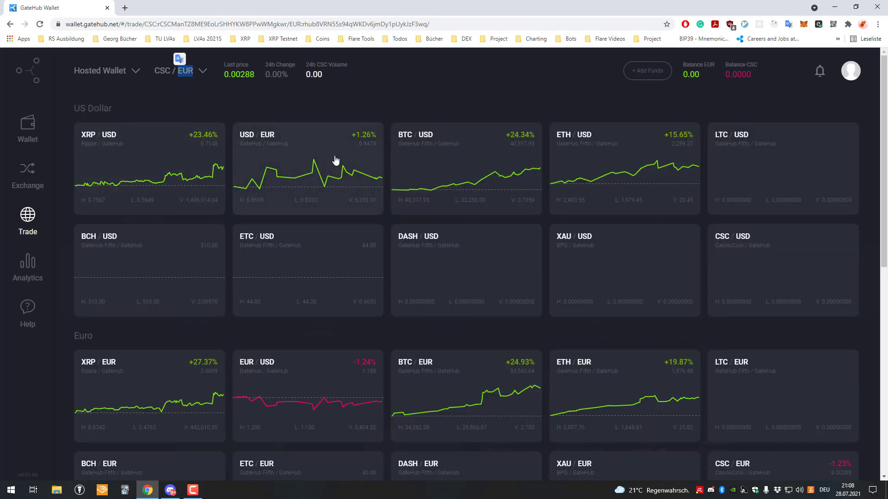
{"action": "mouse_move", "coordinate": [368, 148]}
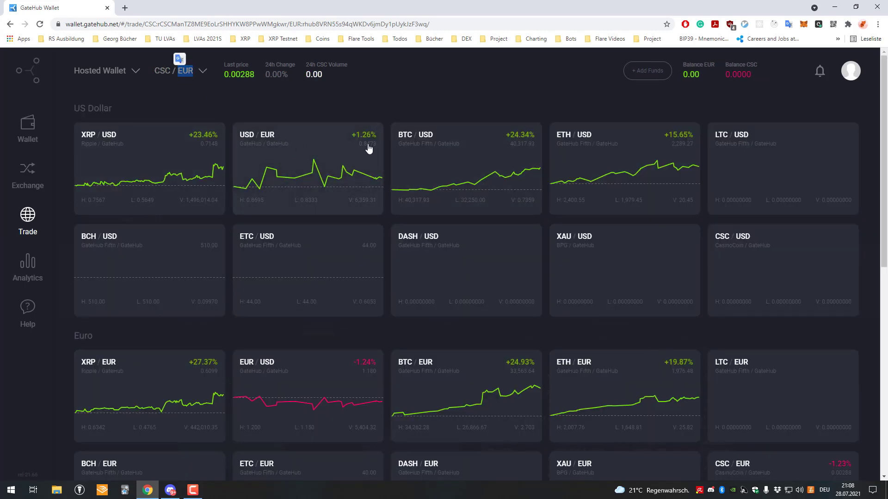
{"action": "scroll", "scroll_direction": "down", "scroll_amount": 3}
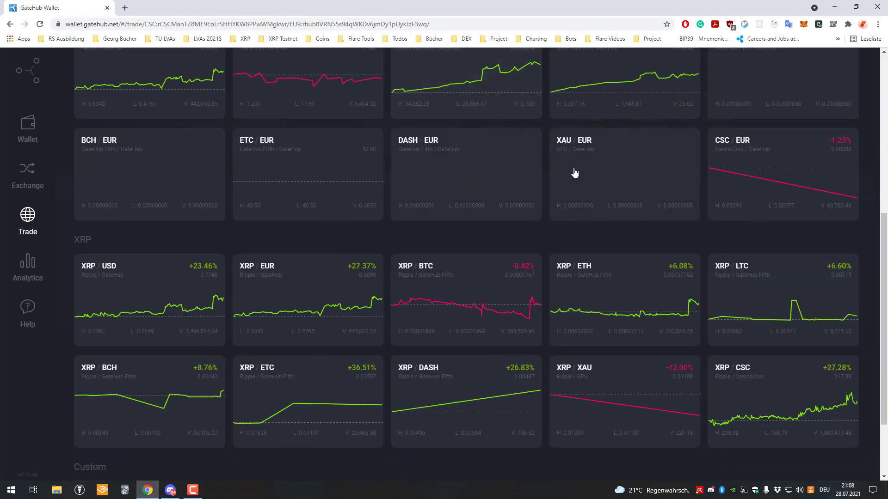
{"action": "scroll", "scroll_direction": "up", "scroll_amount": 3}
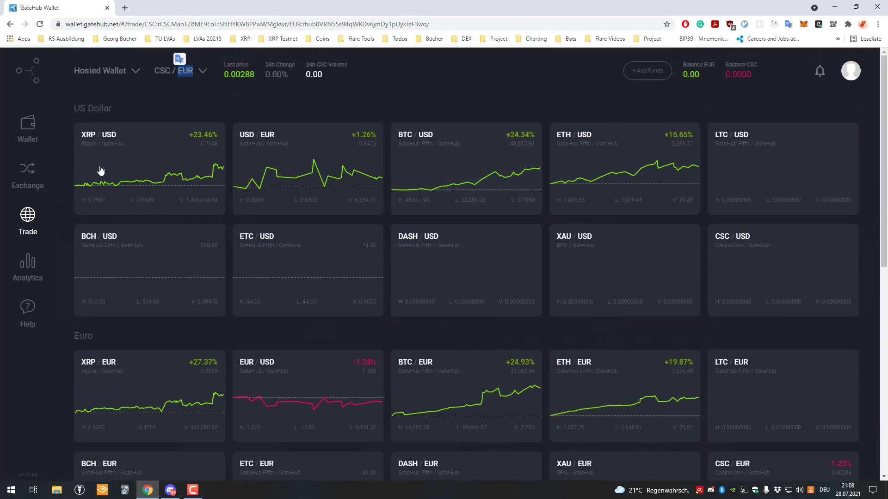
{"action": "left_click", "coordinate": [135, 70]}
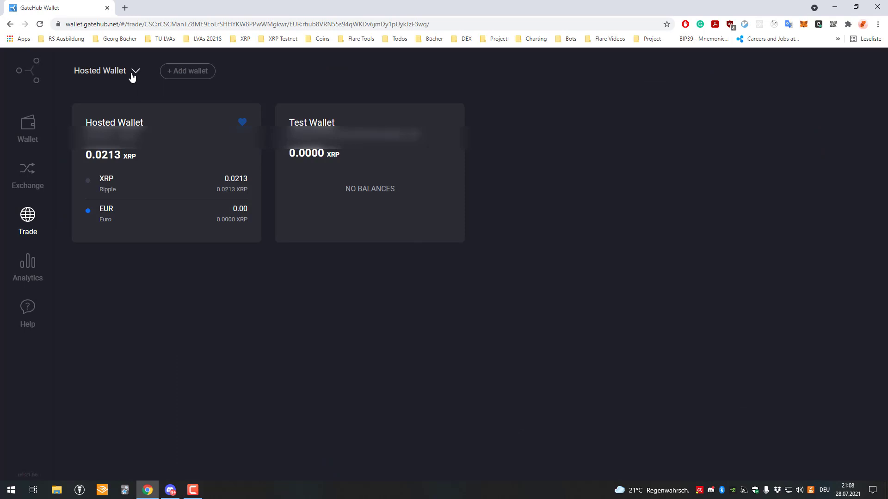
{"action": "mouse_move", "coordinate": [304, 112]}
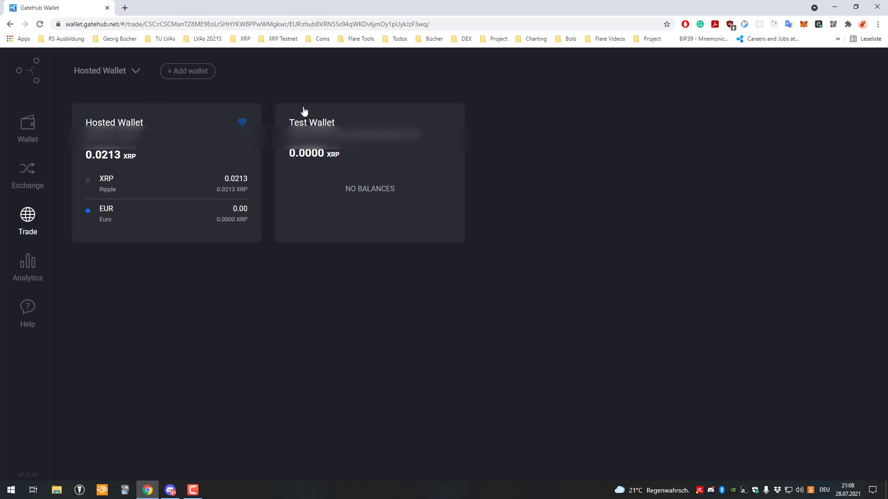
{"action": "mouse_move", "coordinate": [134, 150]}
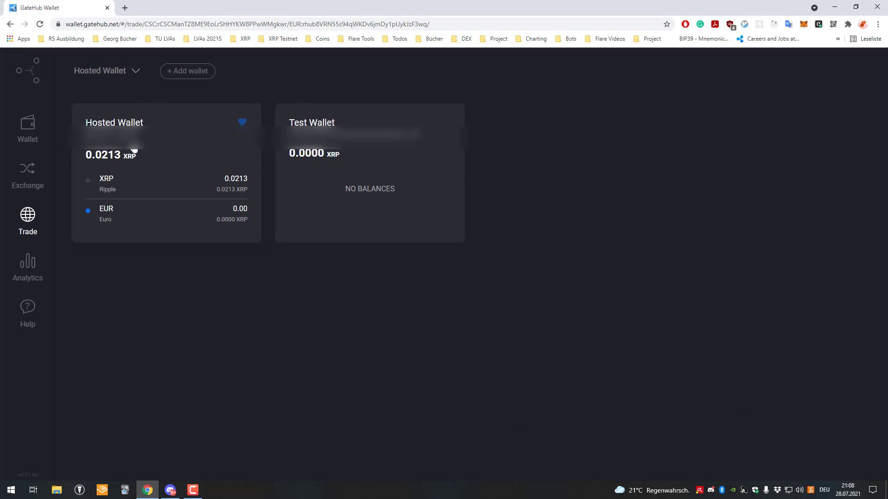
{"action": "mouse_move", "coordinate": [370, 173]}
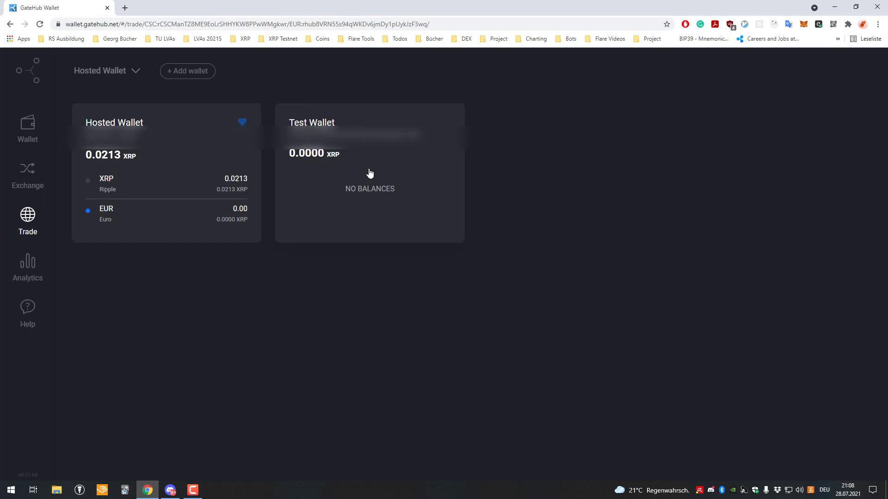
{"action": "mouse_move", "coordinate": [372, 168]}
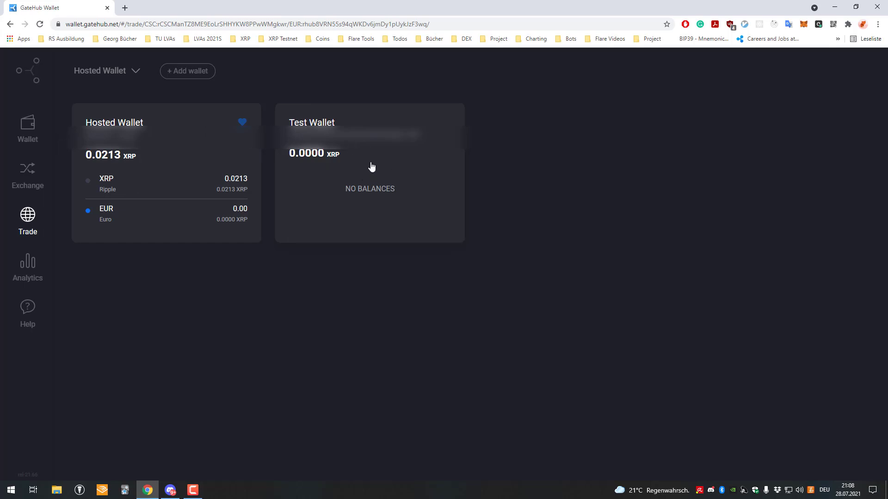
Step: Review the Analytics wallets overview and switch to the asset breakdown showing XRP at 100%
{"action": "left_click", "coordinate": [27, 269]}
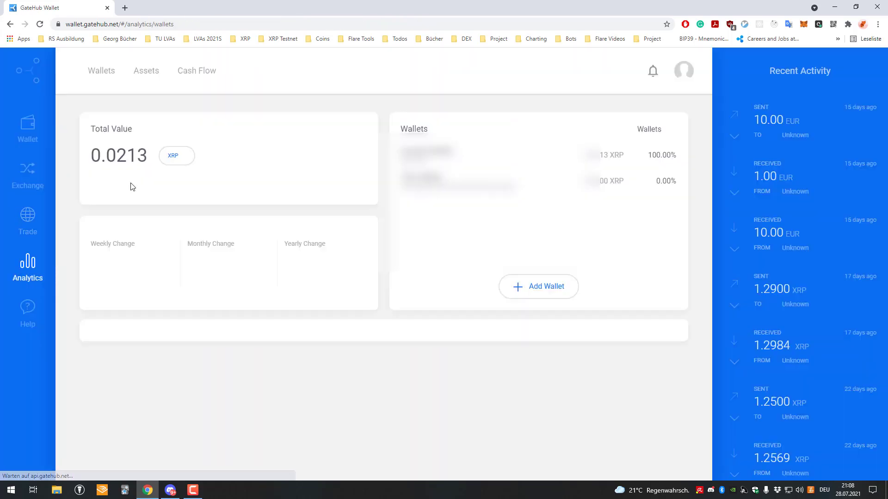
{"action": "scroll", "scroll_direction": "down", "scroll_amount": 3}
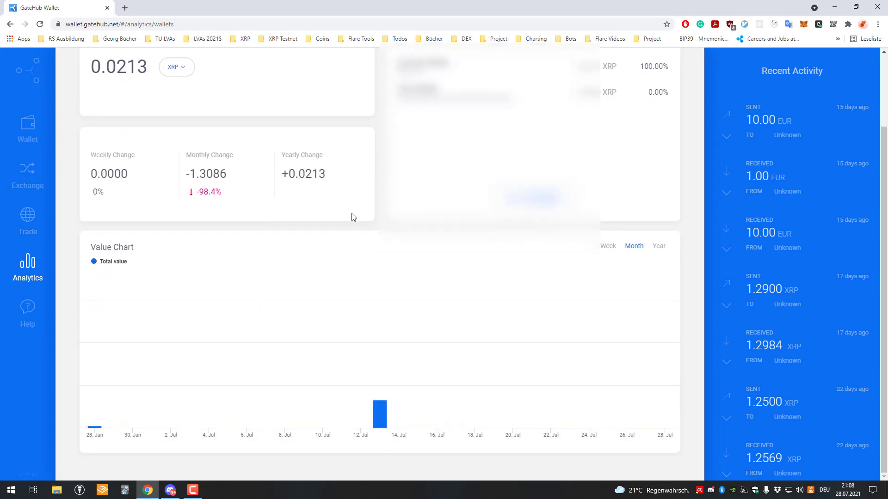
{"action": "scroll", "scroll_direction": "up", "scroll_amount": 3}
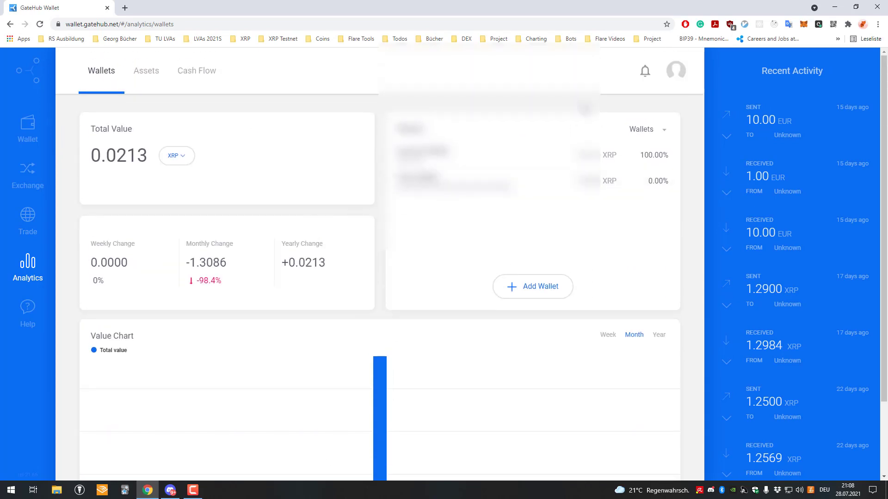
{"action": "left_click", "coordinate": [146, 71]}
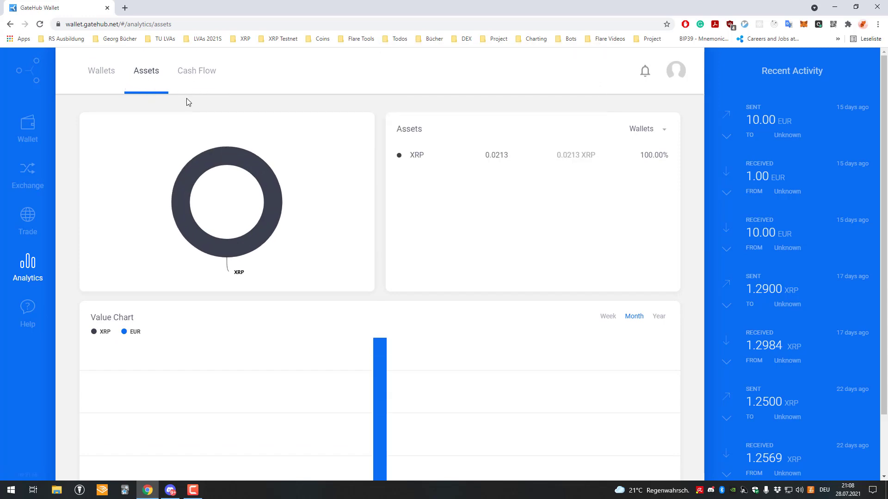
{"action": "mouse_move", "coordinate": [20, 210]}
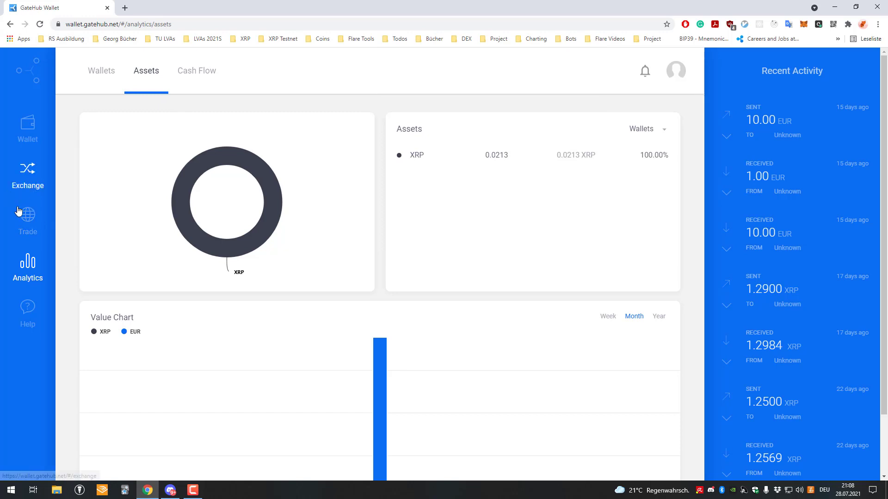
Step: Return to the wallet balance and browse its Transactions and Advanced settings views
{"action": "left_click", "coordinate": [26, 127]}
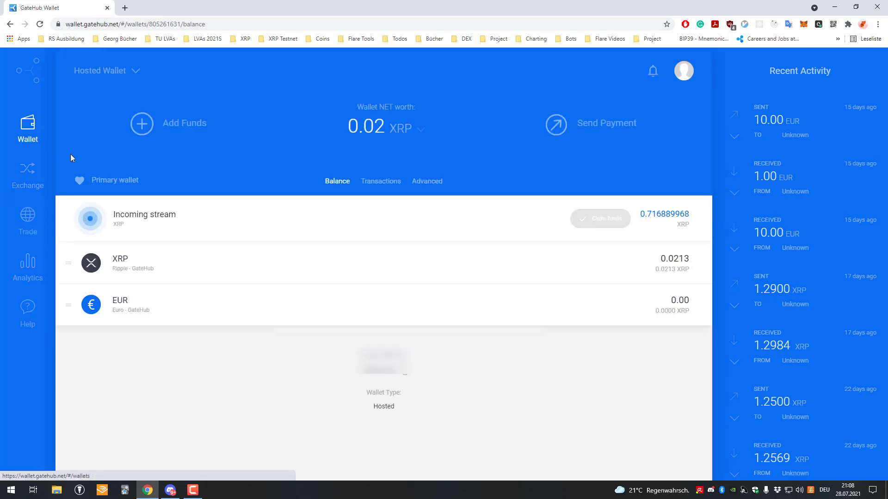
{"action": "mouse_move", "coordinate": [192, 184]}
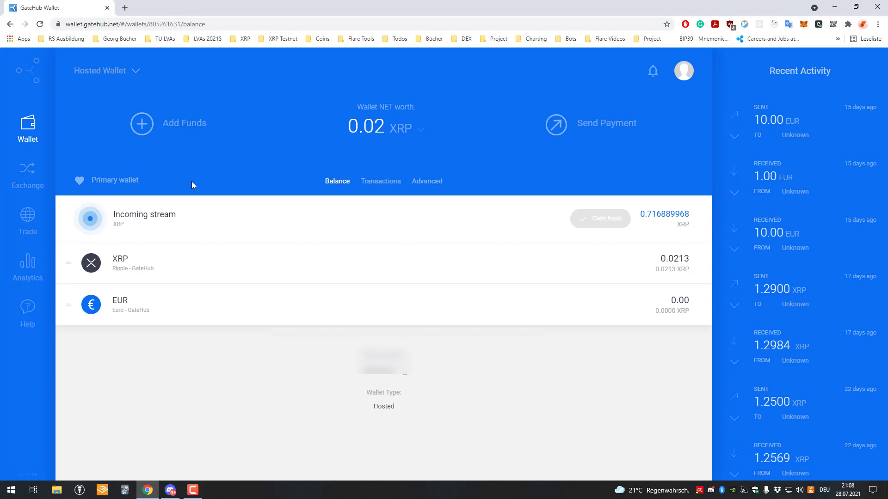
{"action": "mouse_move", "coordinate": [723, 234]}
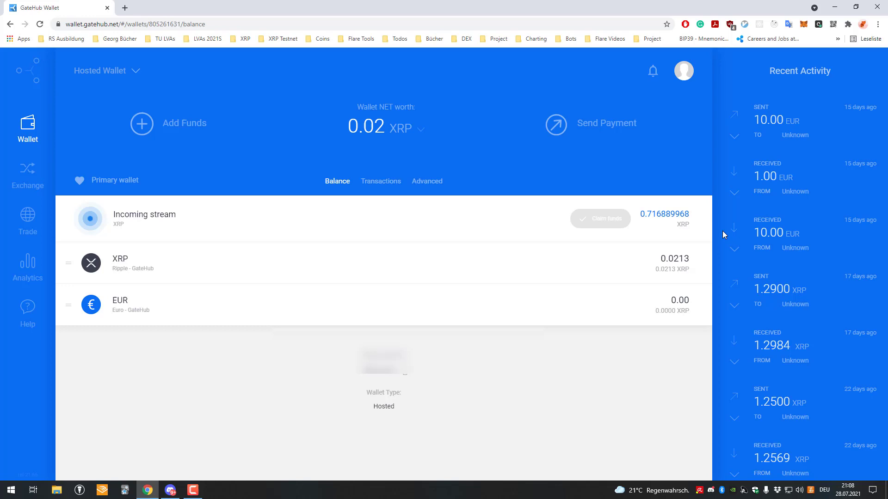
{"action": "scroll", "scroll_direction": "down", "scroll_amount": 3}
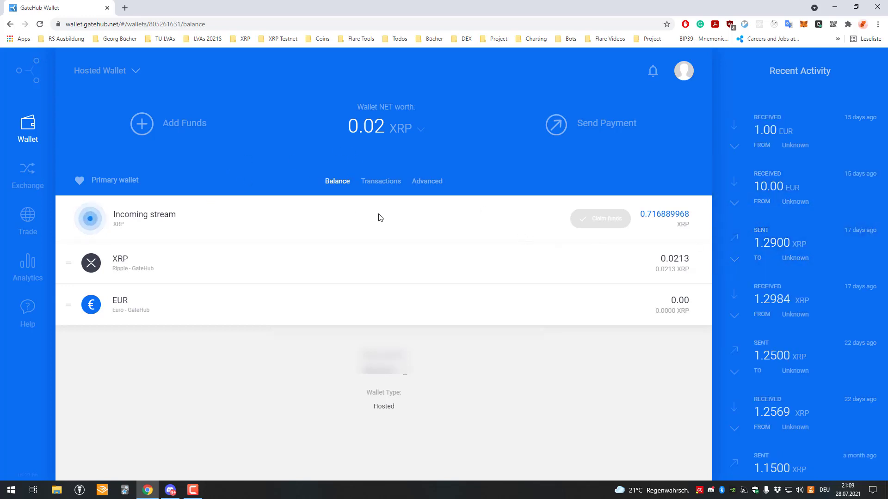
{"action": "left_click", "coordinate": [377, 181]}
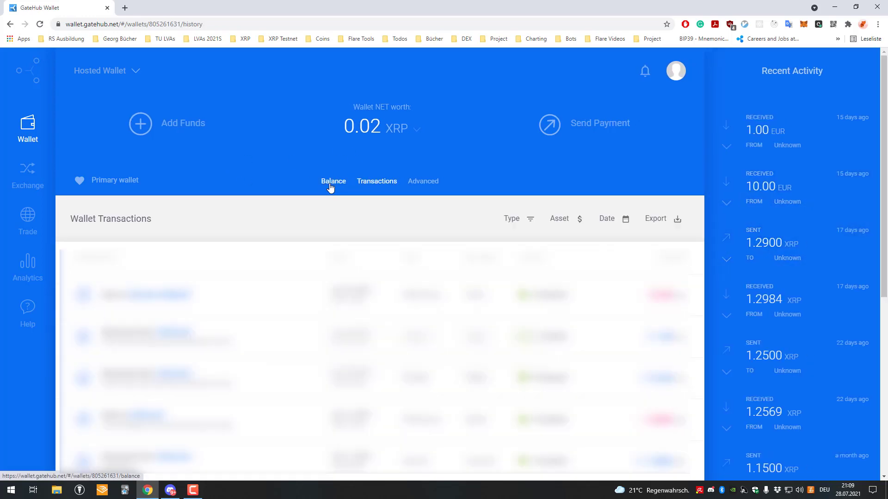
{"action": "left_click", "coordinate": [423, 181]}
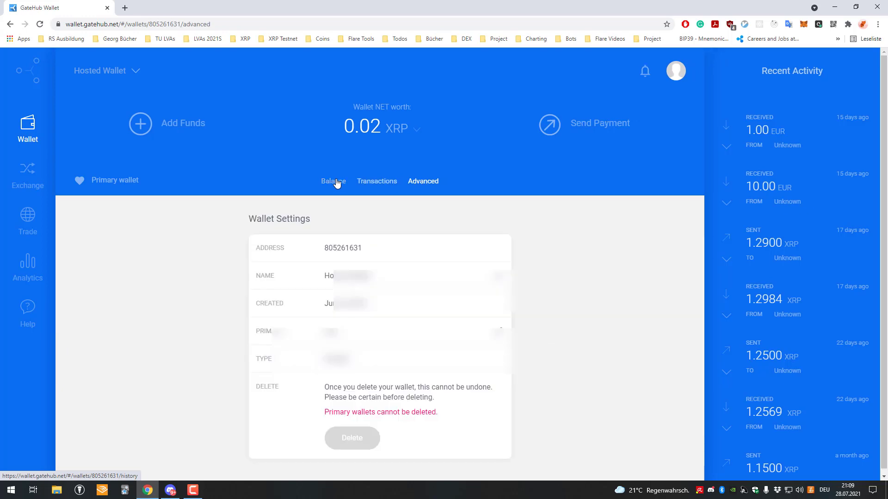
{"action": "left_click", "coordinate": [333, 182]}
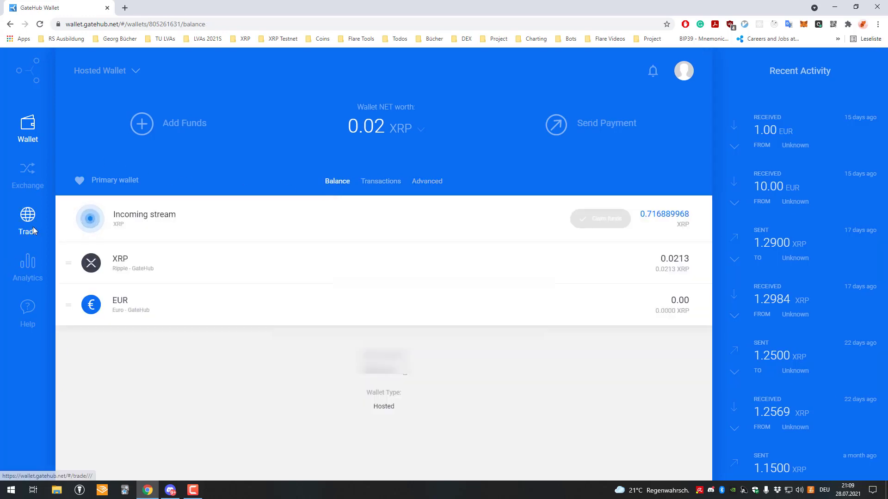
Step: Visit Trade, check the account menu and end on the Exchange XRP to USD form
{"action": "left_click", "coordinate": [27, 221]}
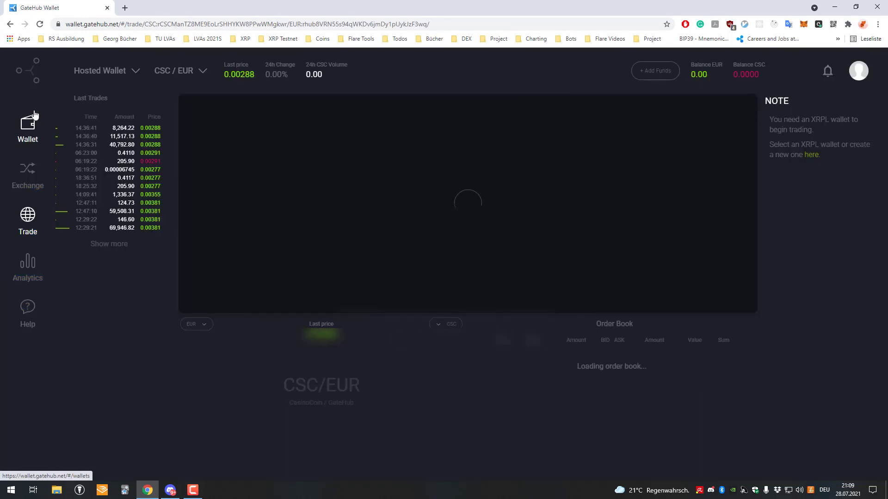
{"action": "left_click", "coordinate": [27, 127]}
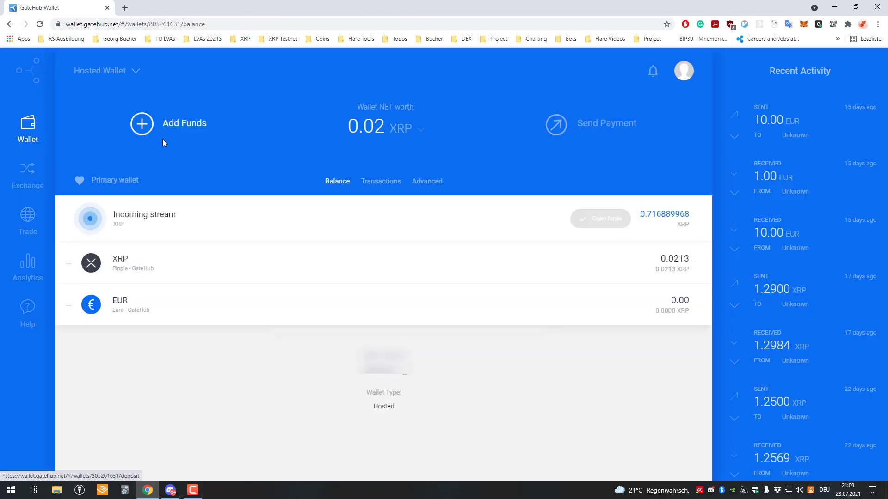
{"action": "mouse_move", "coordinate": [187, 155]}
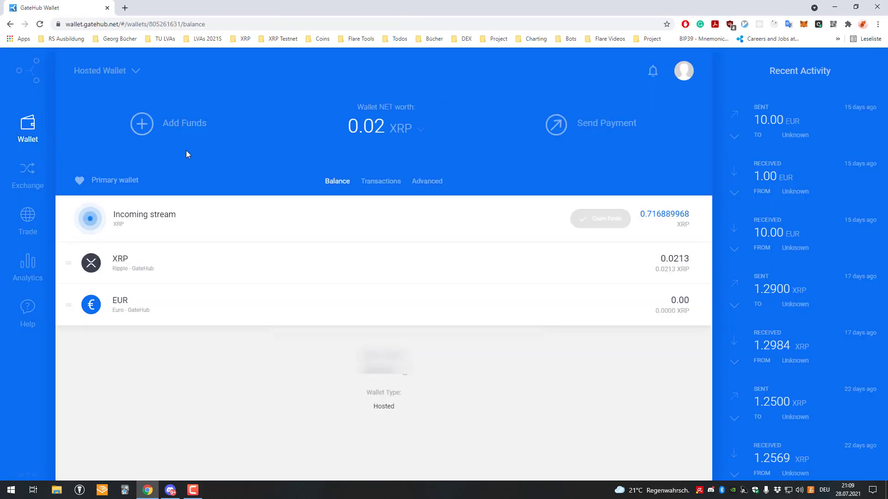
{"action": "mouse_move", "coordinate": [658, 208]}
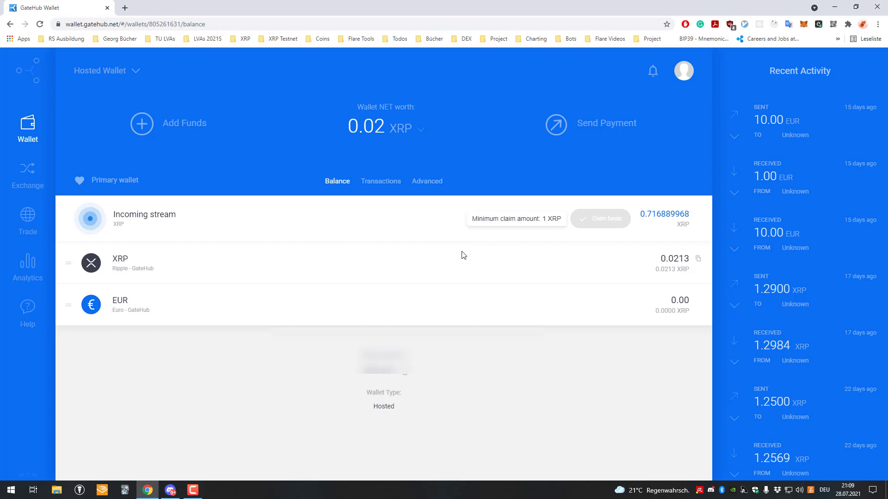
{"action": "left_click", "coordinate": [682, 71]}
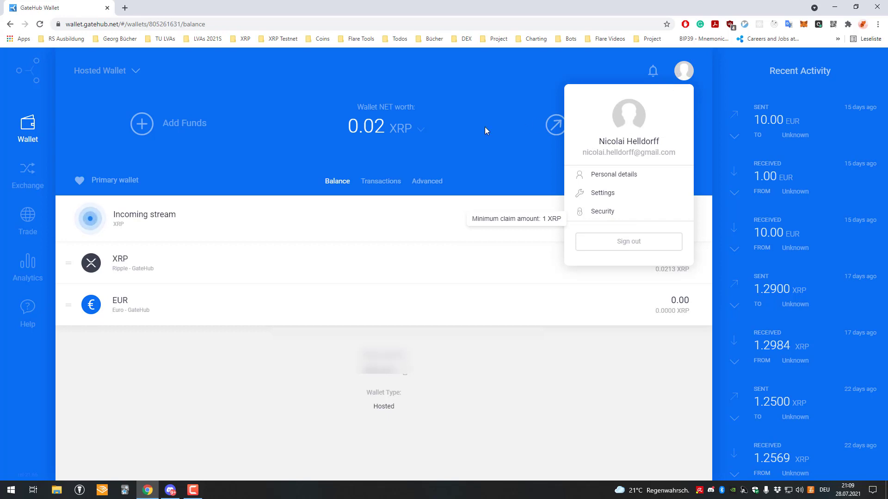
{"action": "left_click", "coordinate": [27, 175]}
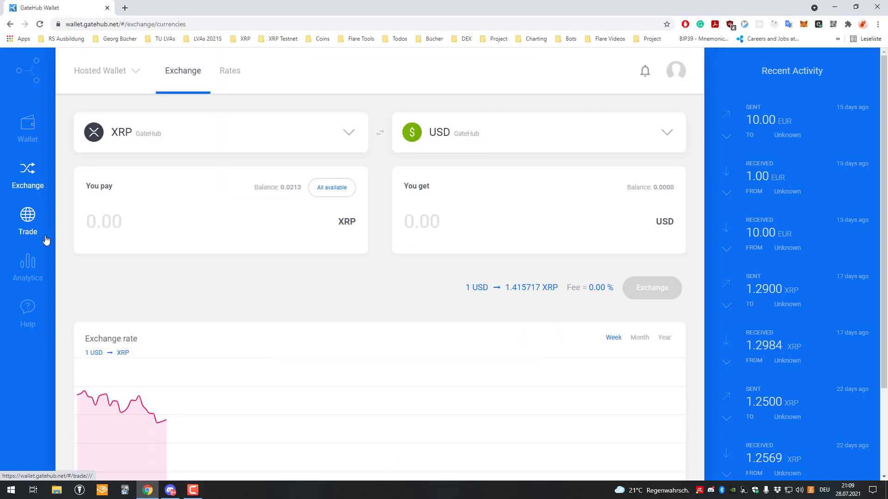
{"action": "left_click", "coordinate": [27, 221]}
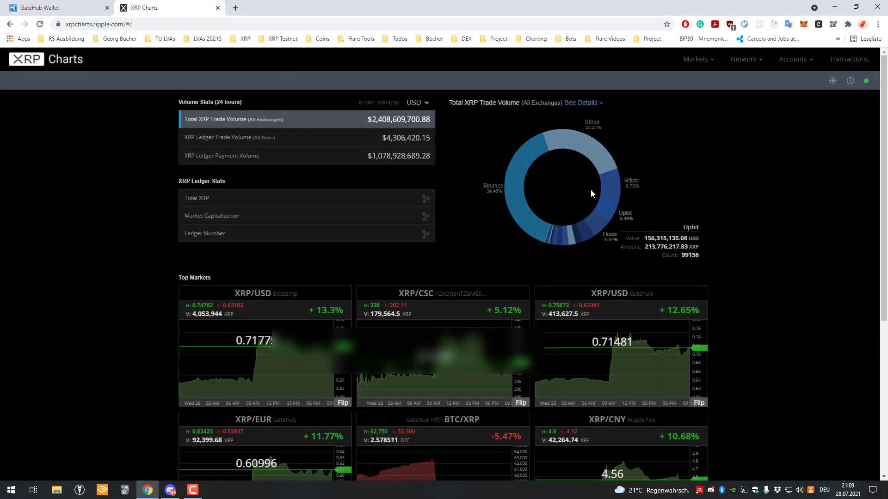
Step: Browse the XRP Charts overview and show the XRP Ledger trade volume breakdown by pair
{"action": "scroll", "scroll_direction": "down", "scroll_amount": 3}
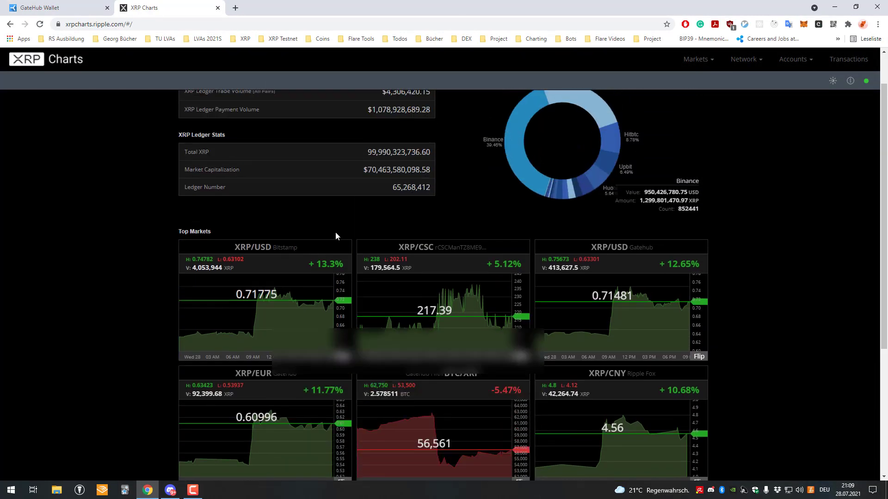
{"action": "scroll", "scroll_direction": "up", "scroll_amount": 3}
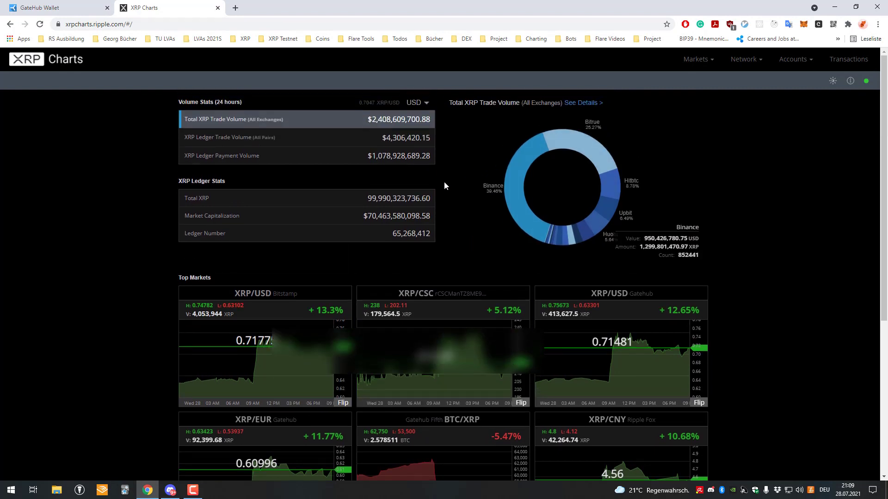
{"action": "mouse_move", "coordinate": [294, 138]}
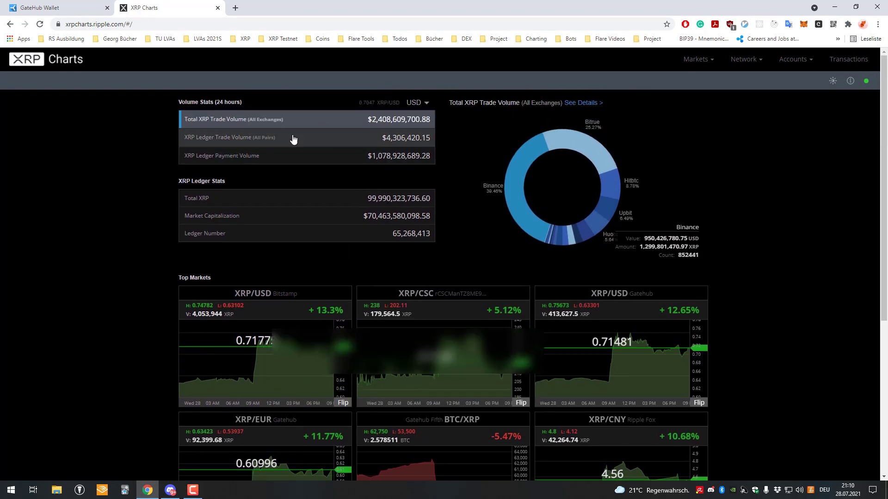
{"action": "mouse_move", "coordinate": [219, 173]}
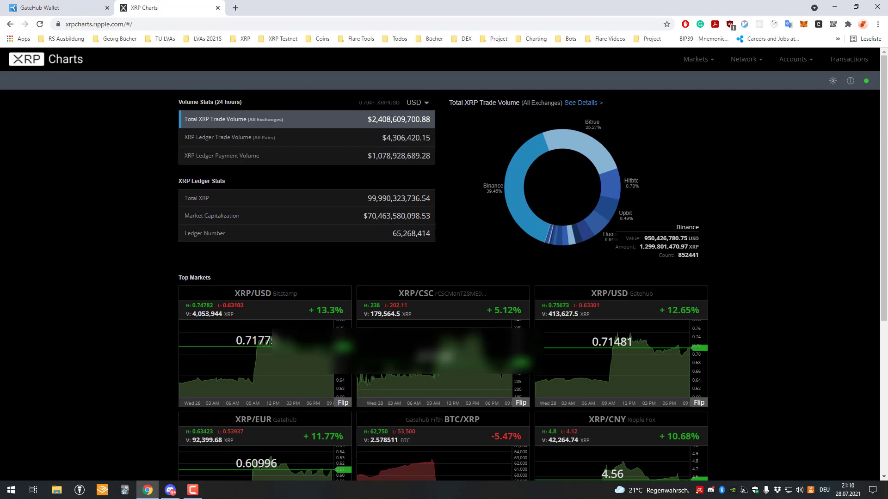
{"action": "mouse_move", "coordinate": [255, 142]}
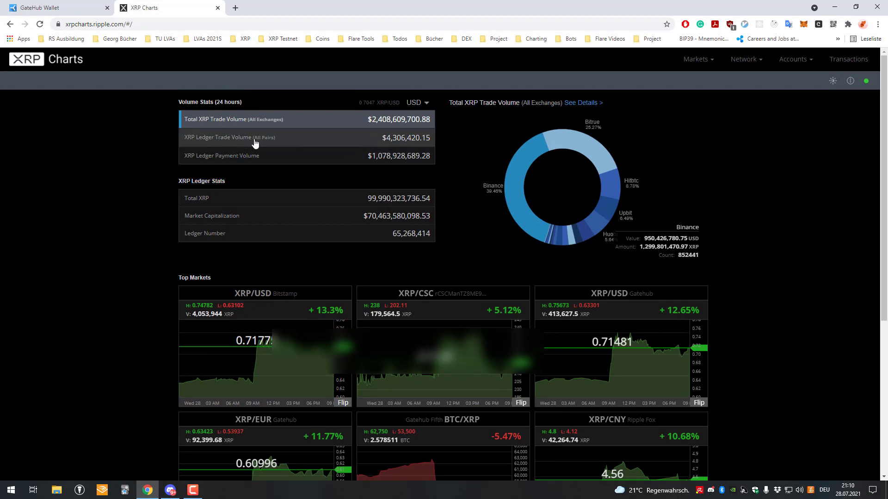
{"action": "double_click", "coordinate": [405, 138]}
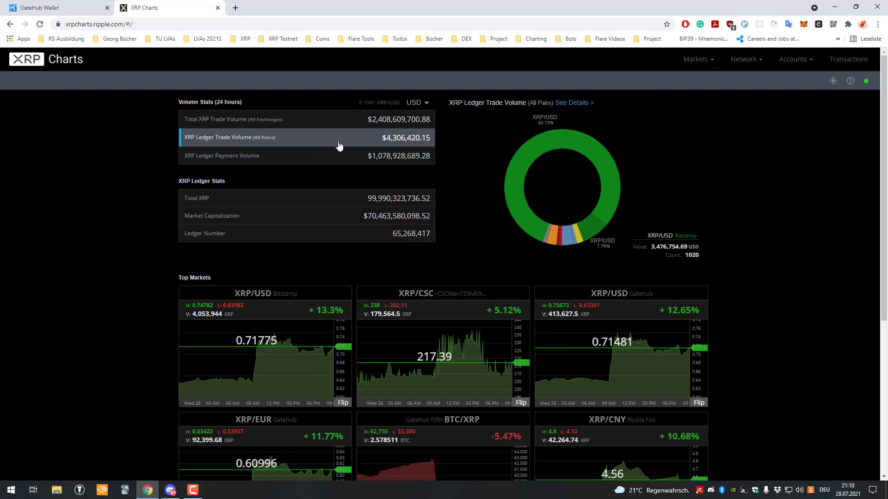
{"action": "mouse_move", "coordinate": [513, 168]}
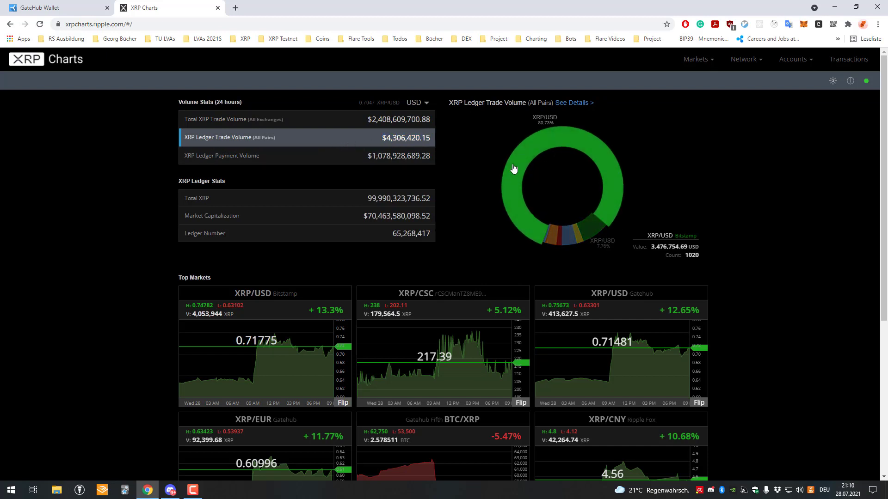
{"action": "mouse_move", "coordinate": [331, 159]}
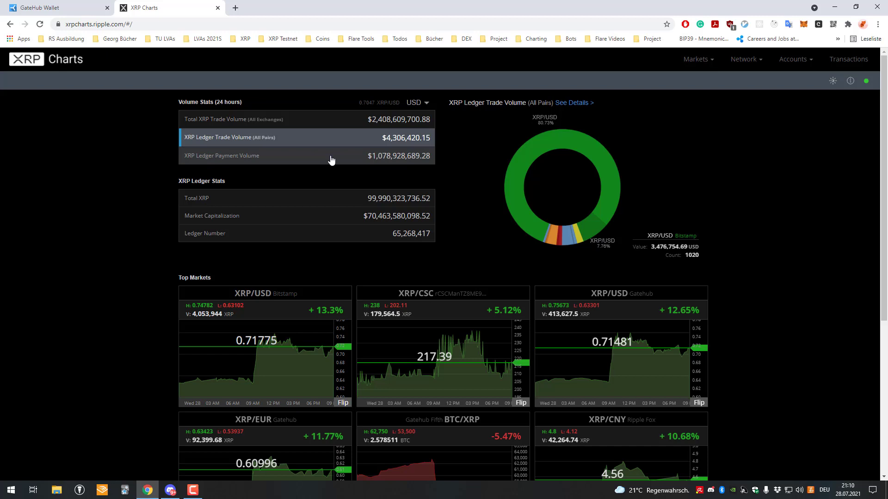
{"action": "mouse_move", "coordinate": [378, 147]}
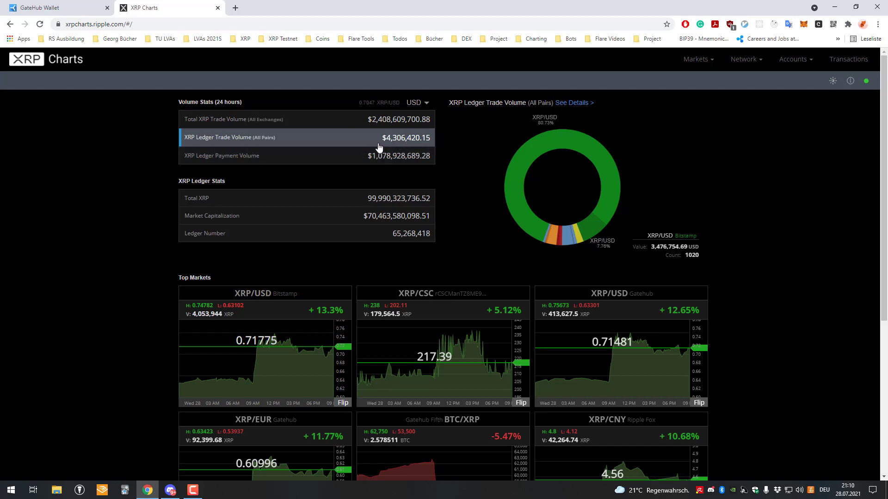
{"action": "mouse_move", "coordinate": [322, 141]}
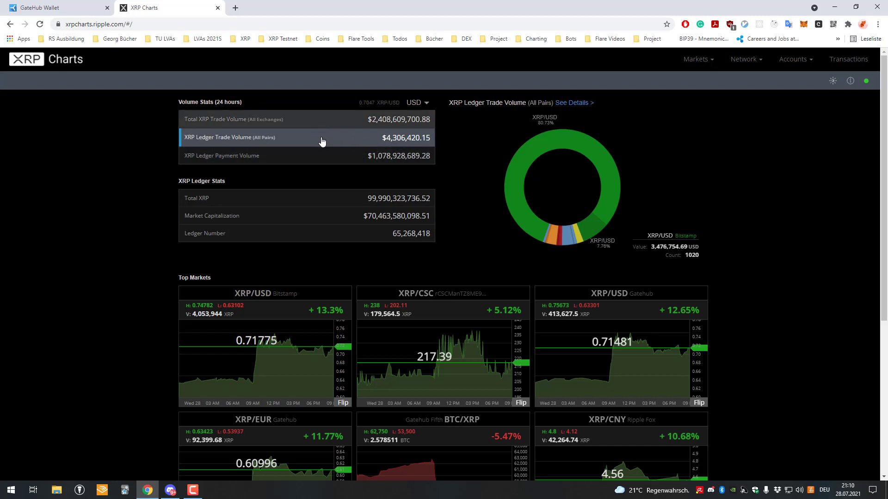
{"action": "mouse_move", "coordinate": [433, 156]}
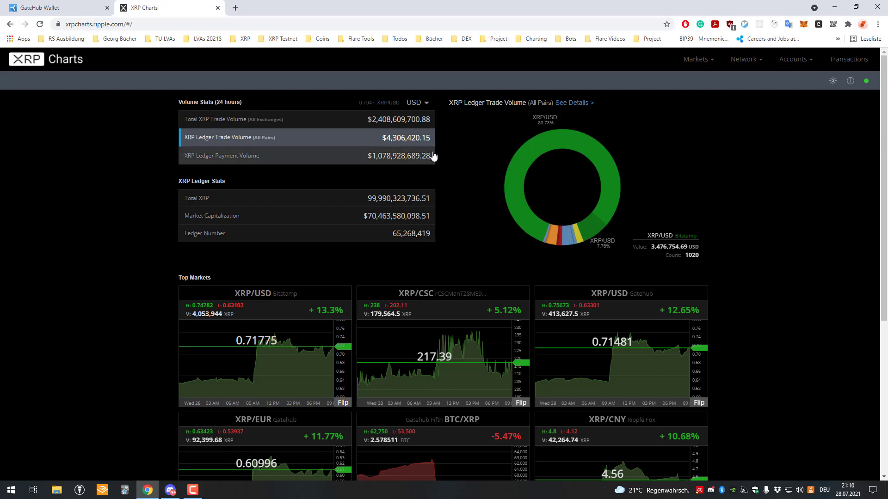